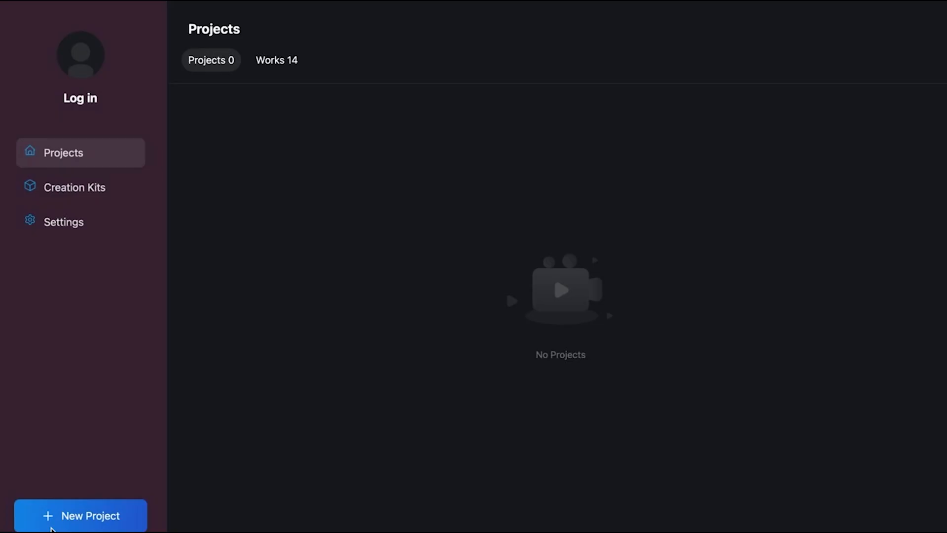
Create a new project, opening the editor with the default 3-second VN title clip
{"action": "left_click", "coordinate": [80, 515]}
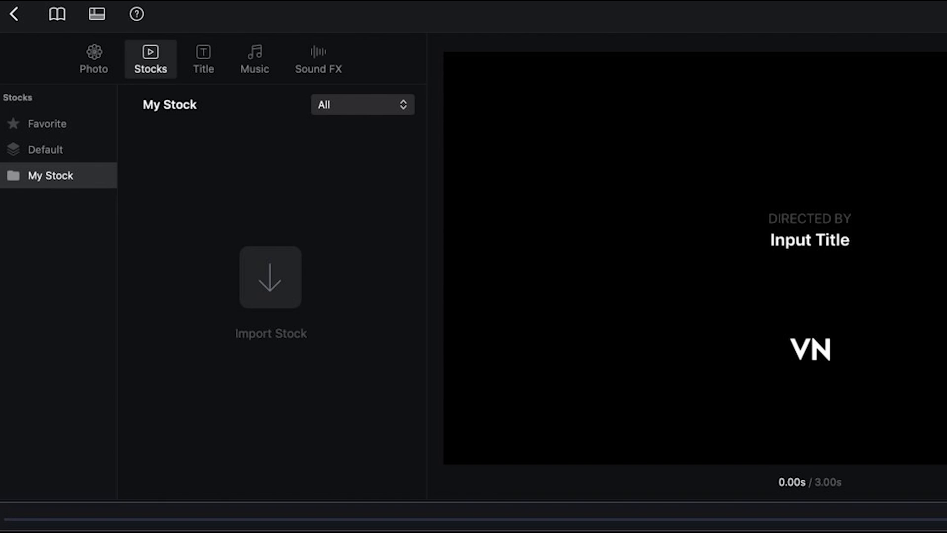
Browse the Photo, Title, Music and Sound FX libraries, ending on the Fast Swish effects
{"action": "left_click", "coordinate": [93, 59]}
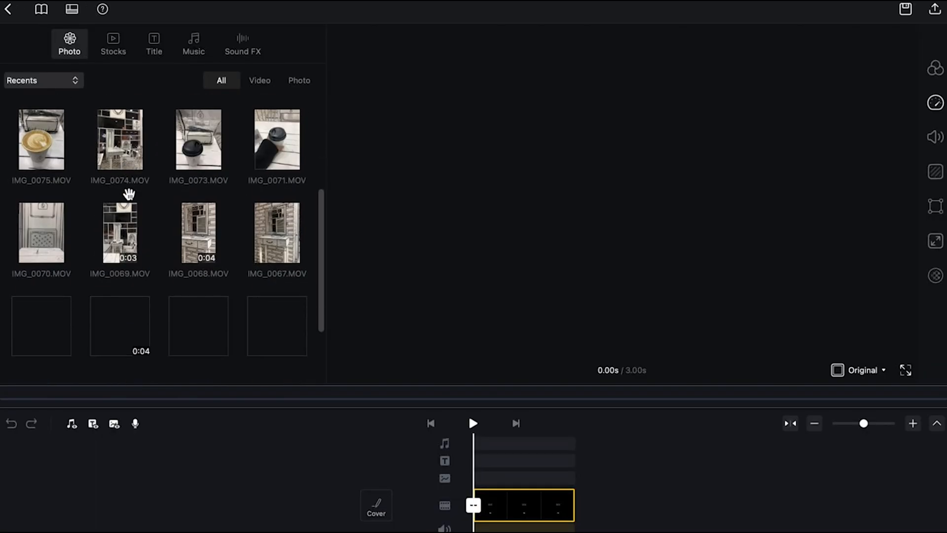
{"action": "left_click", "coordinate": [153, 43]}
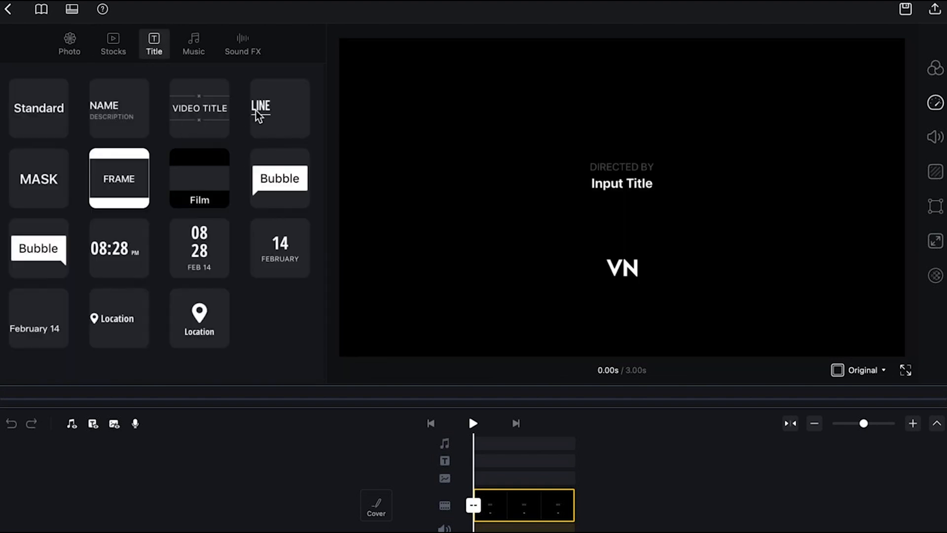
{"action": "left_click", "coordinate": [193, 43]}
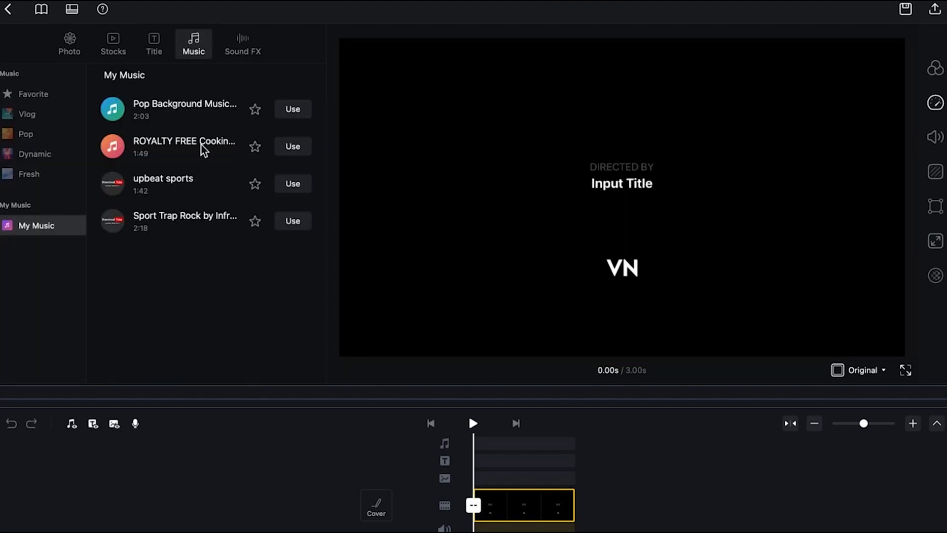
{"action": "left_click", "coordinate": [242, 43]}
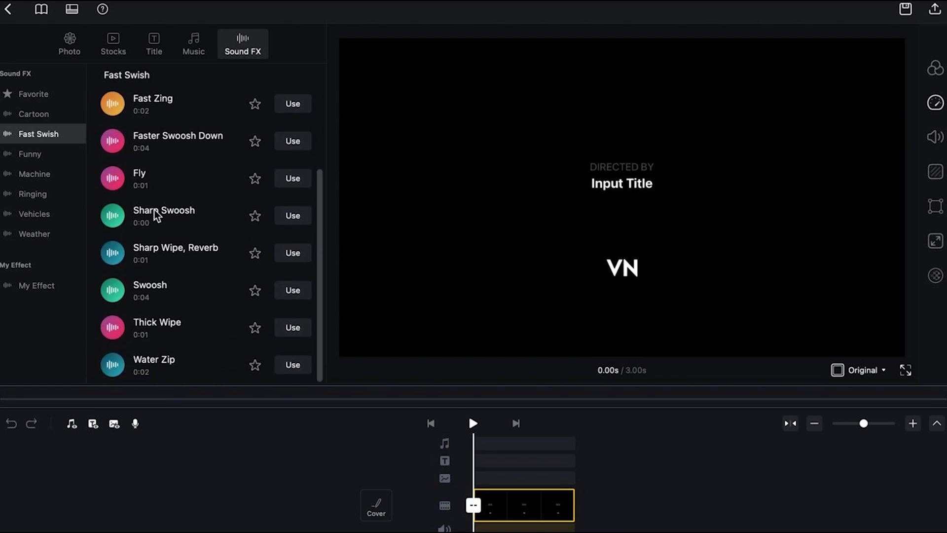
{"action": "mouse_move", "coordinate": [110, 272]}
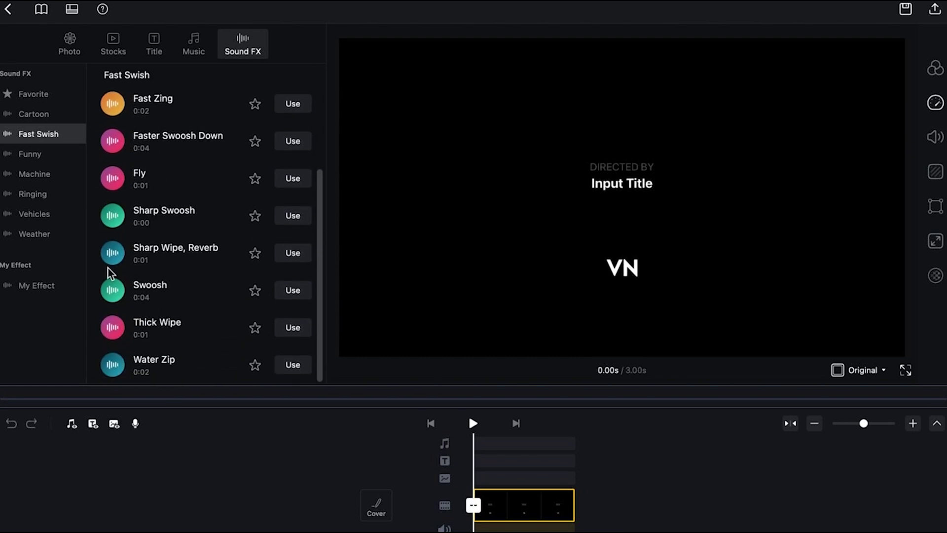
{"action": "mouse_move", "coordinate": [524, 446]}
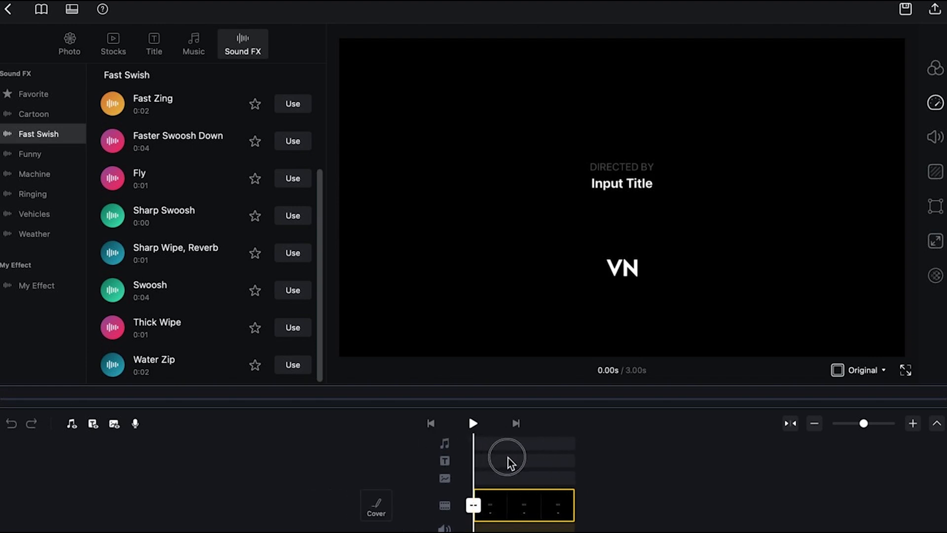
Zoom the timeline in two stages so the intro clip shows finer time markings
{"action": "left_click_drag", "start_coordinate": [864, 423], "coordinate": [884, 423]}
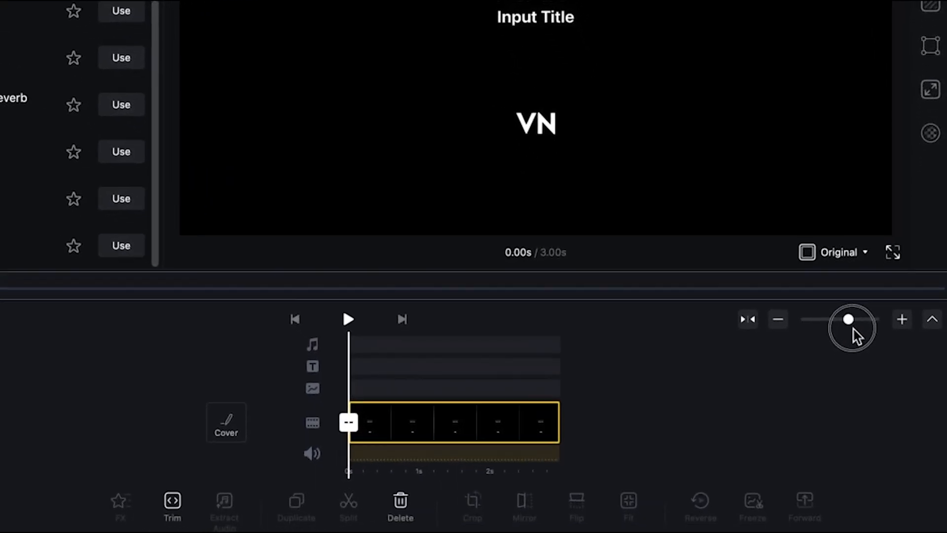
{"action": "left_click_drag", "start_coordinate": [847, 319], "coordinate": [868, 320]}
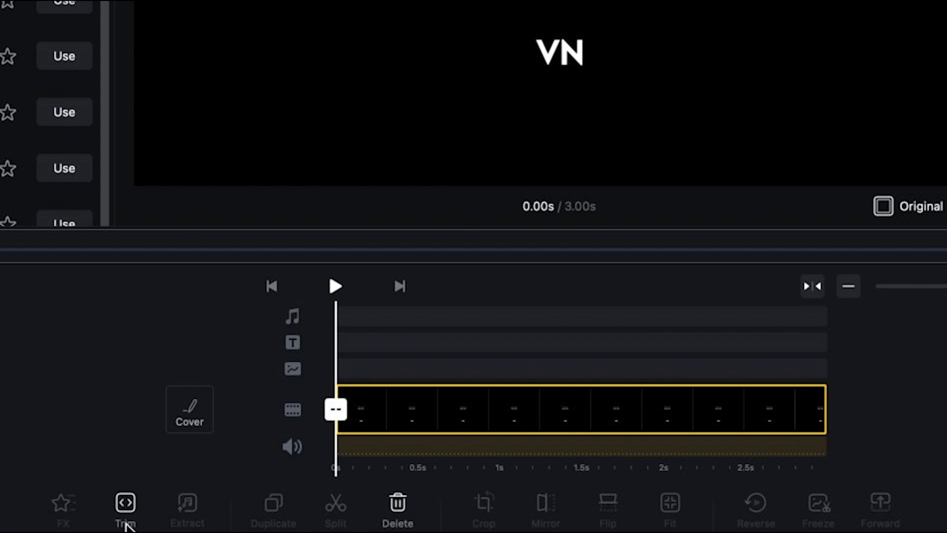
{"action": "mouse_move", "coordinate": [118, 522]}
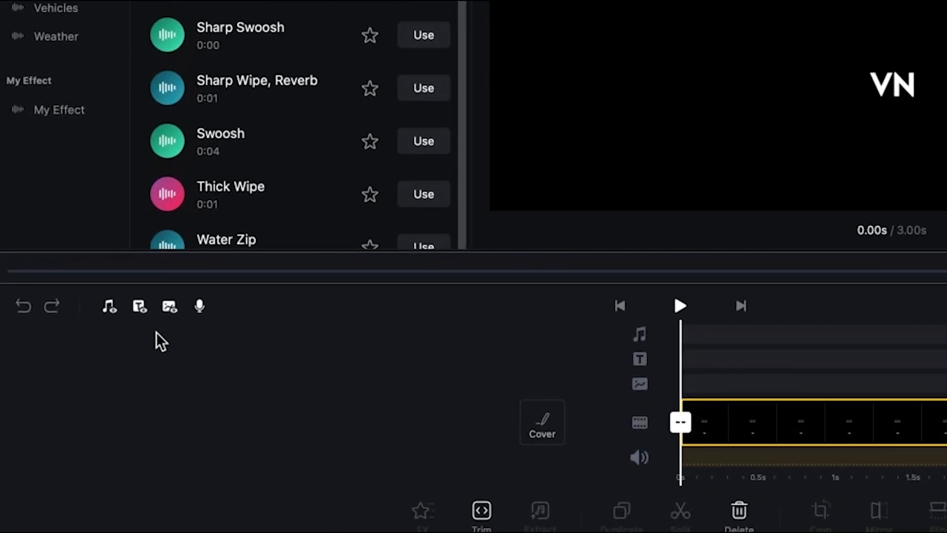
{"action": "mouse_move", "coordinate": [176, 344]}
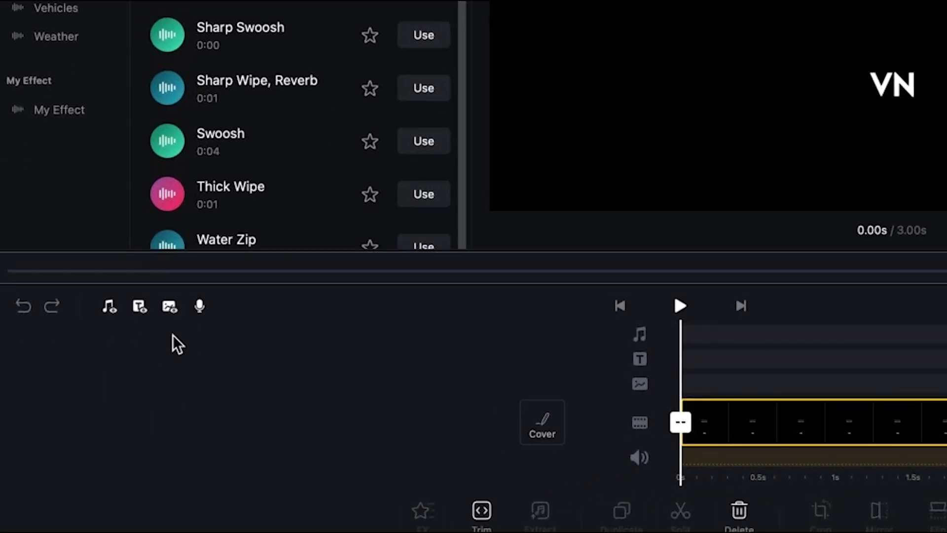
{"action": "mouse_move", "coordinate": [595, 522]}
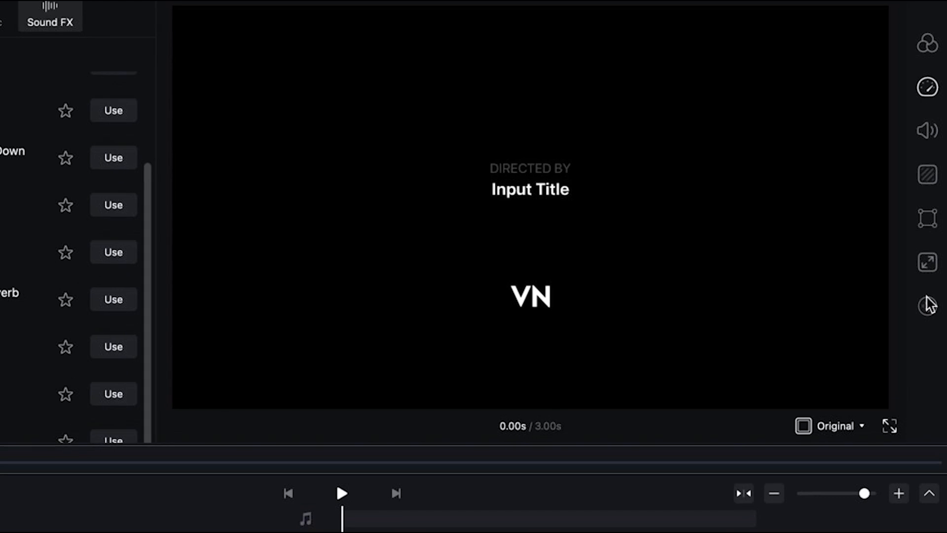
{"action": "mouse_move", "coordinate": [927, 227]}
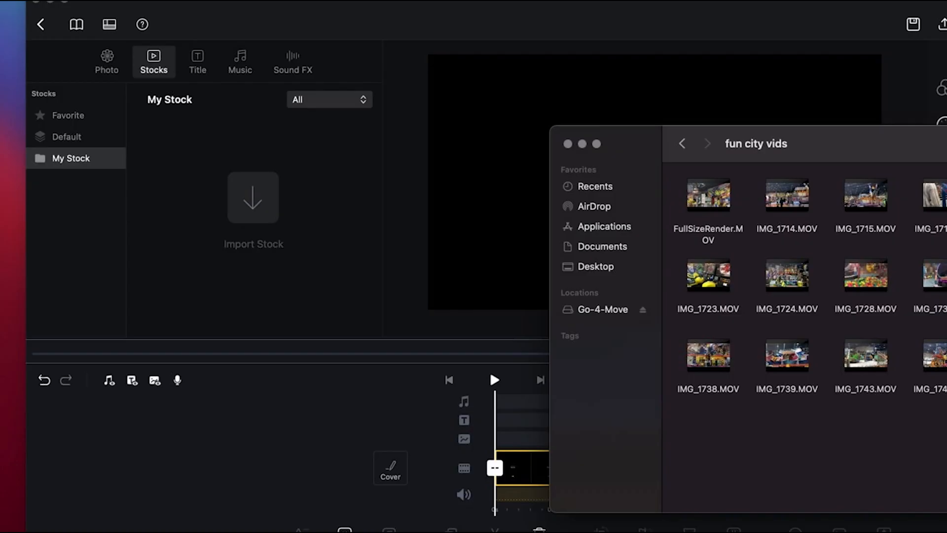
Import the 'fun city vids' clips into My Stock and preview one of them
{"action": "left_click_drag", "start_coordinate": [706, 193], "coordinate": [329, 139]}
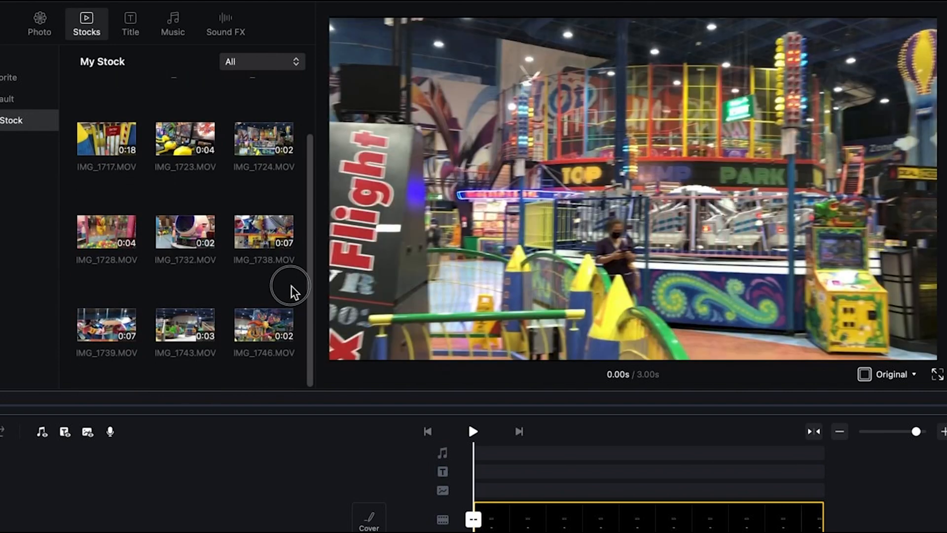
{"action": "left_click", "coordinate": [264, 324]}
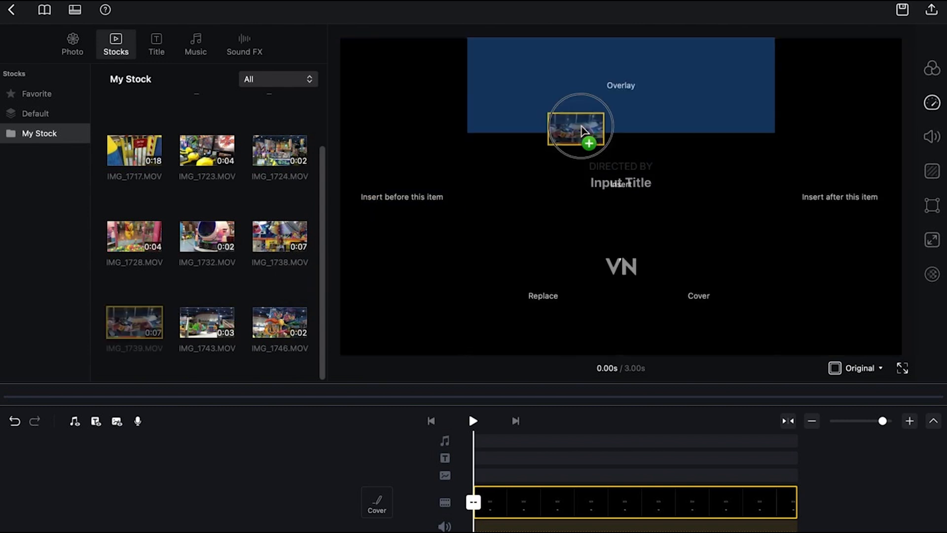
Replace the intro placeholder with IMG_1739.MOV and play it back briefly
{"action": "left_click_drag", "start_coordinate": [580, 125], "coordinate": [595, 167]}
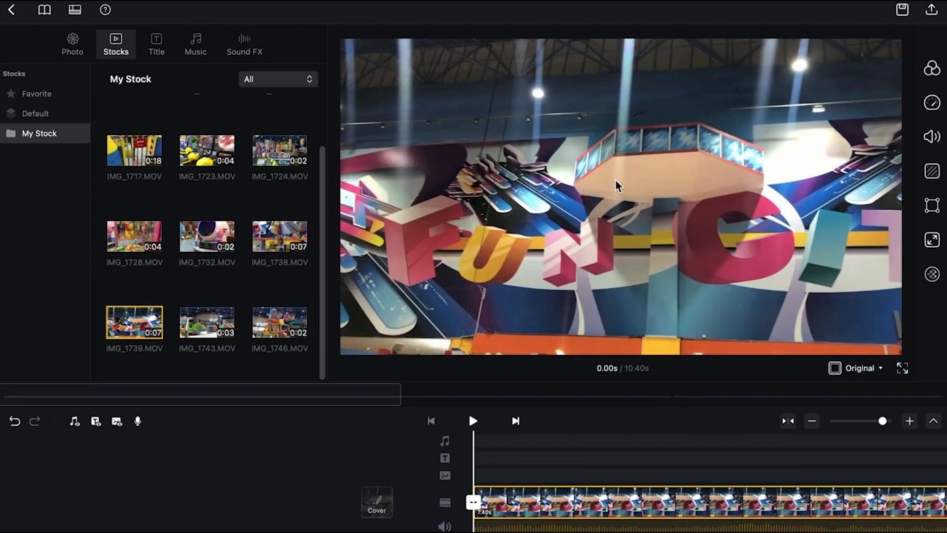
{"action": "mouse_move", "coordinate": [489, 463]}
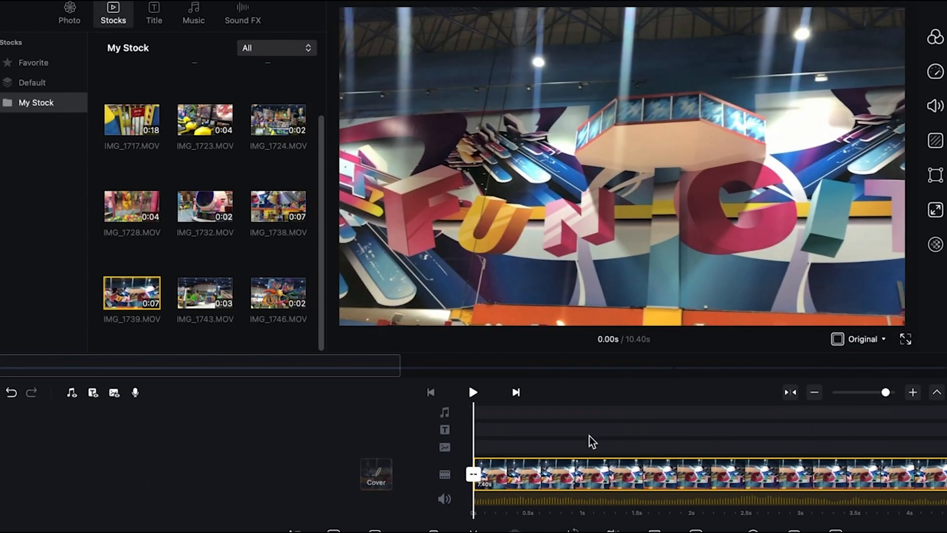
{"action": "left_click", "coordinate": [474, 392]}
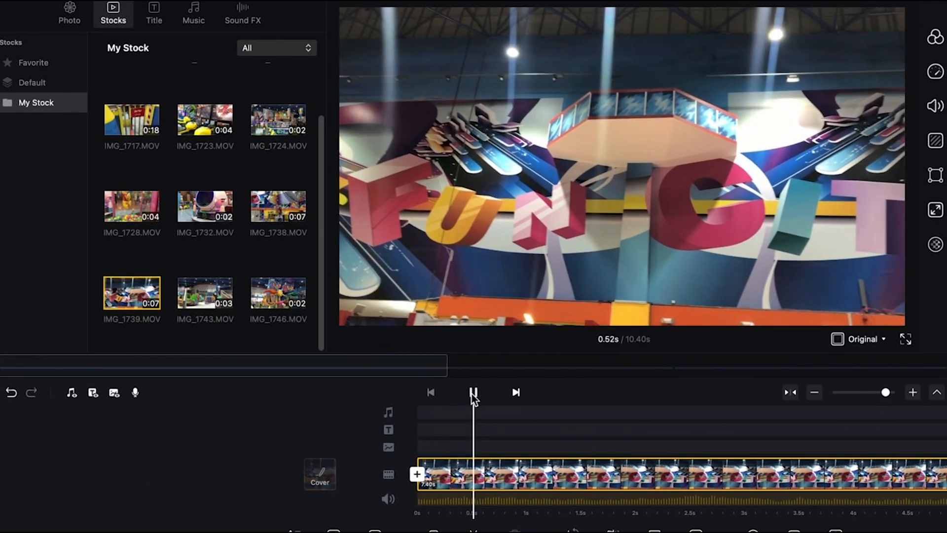
{"action": "left_click", "coordinate": [473, 392]}
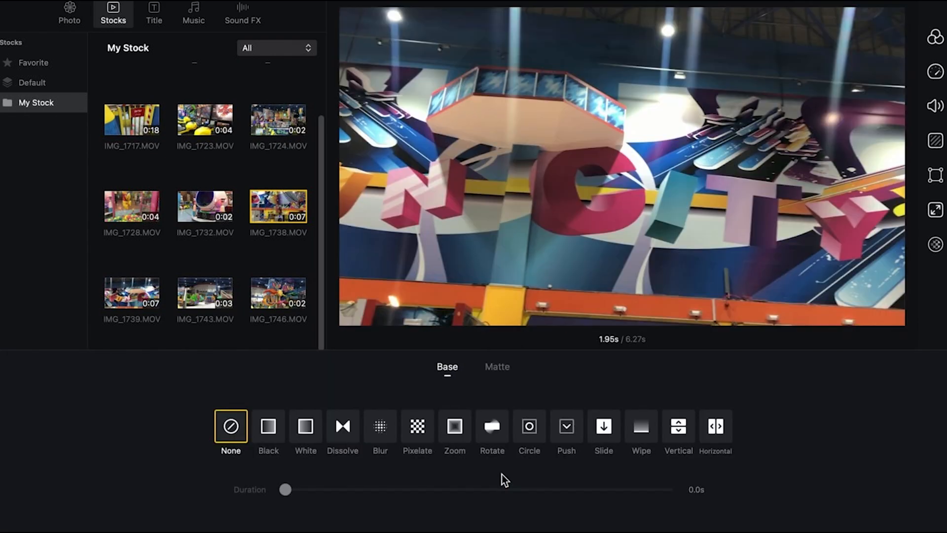
Preview Dissolve, Blur, Zoom, Circle, Push and Wipe, settle on Vertical at 0.8s, show Matte styles
{"action": "left_click", "coordinate": [342, 426]}
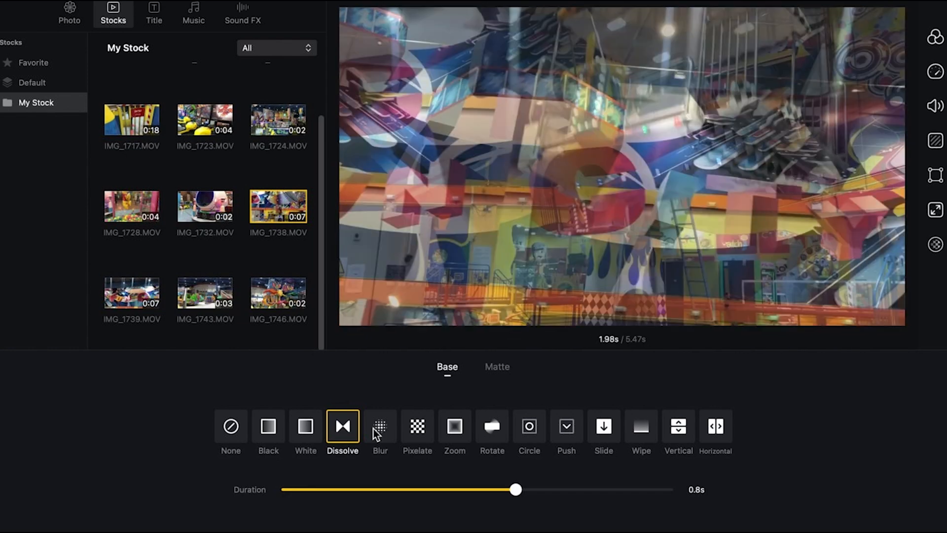
{"action": "left_click", "coordinate": [379, 426]}
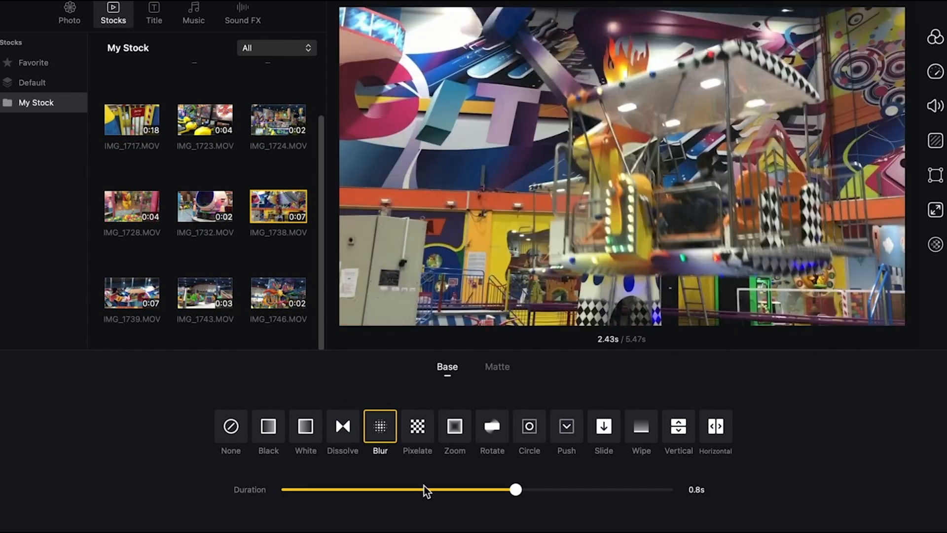
{"action": "left_click_drag", "start_coordinate": [516, 489], "coordinate": [425, 489]}
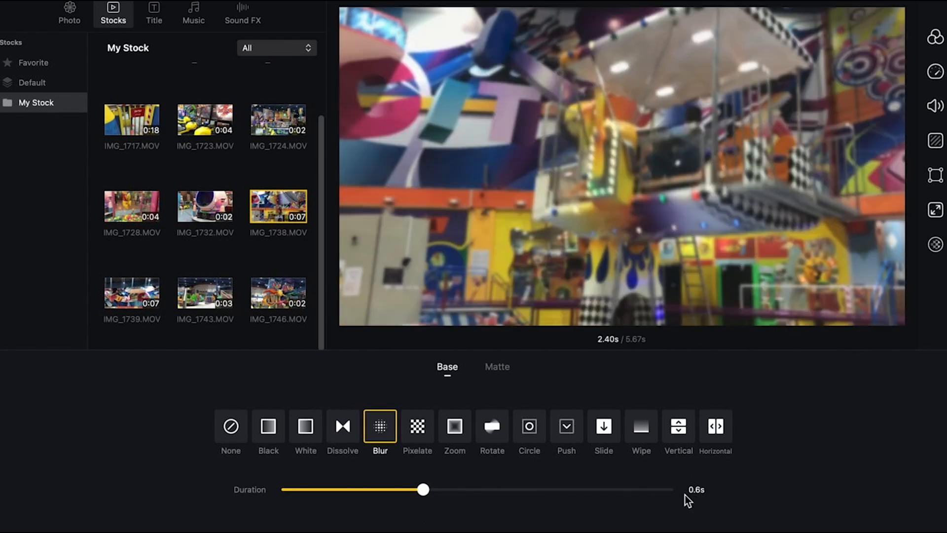
{"action": "left_click", "coordinate": [454, 426]}
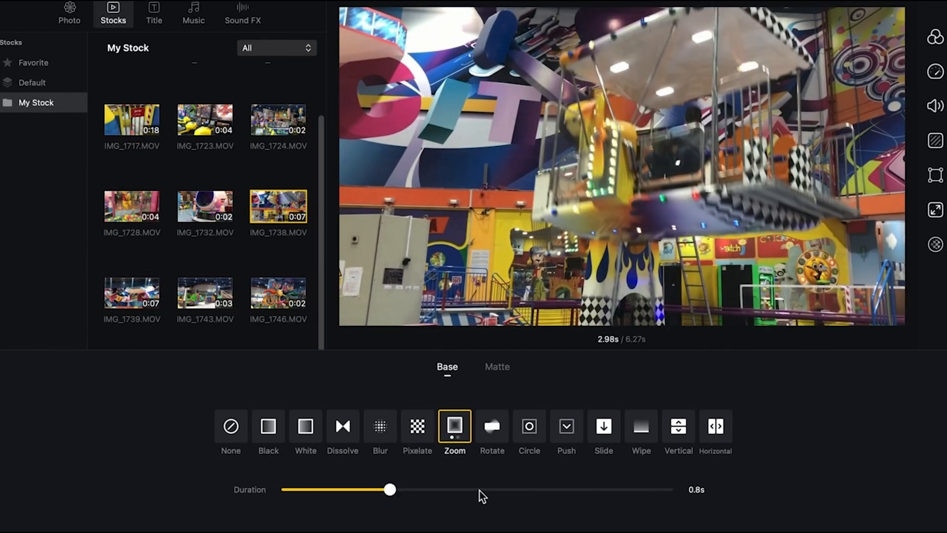
{"action": "left_click", "coordinate": [528, 426]}
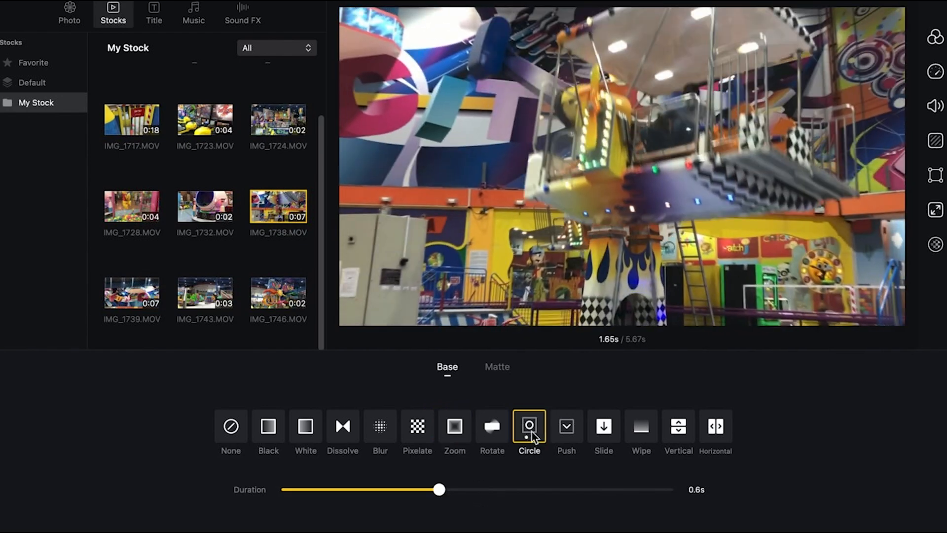
{"action": "left_click", "coordinate": [566, 425]}
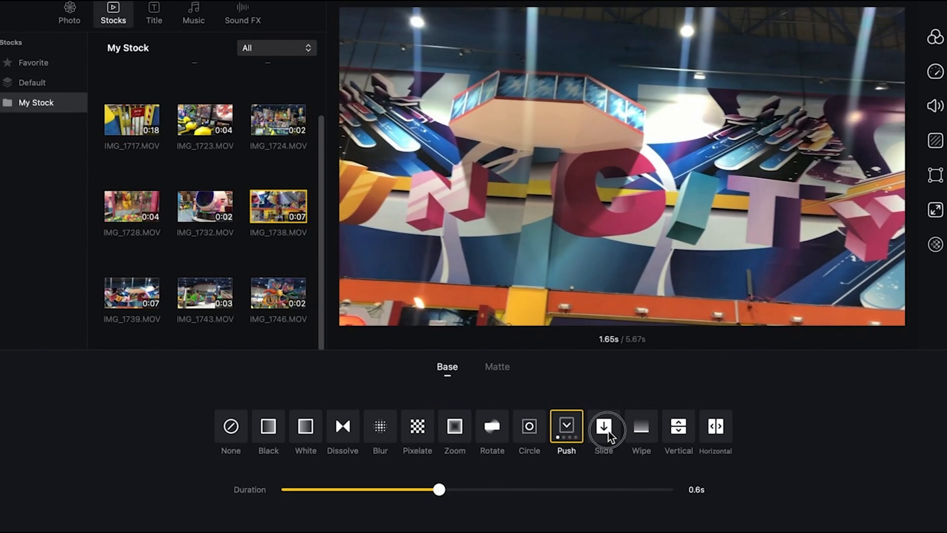
{"action": "left_click", "coordinate": [640, 426]}
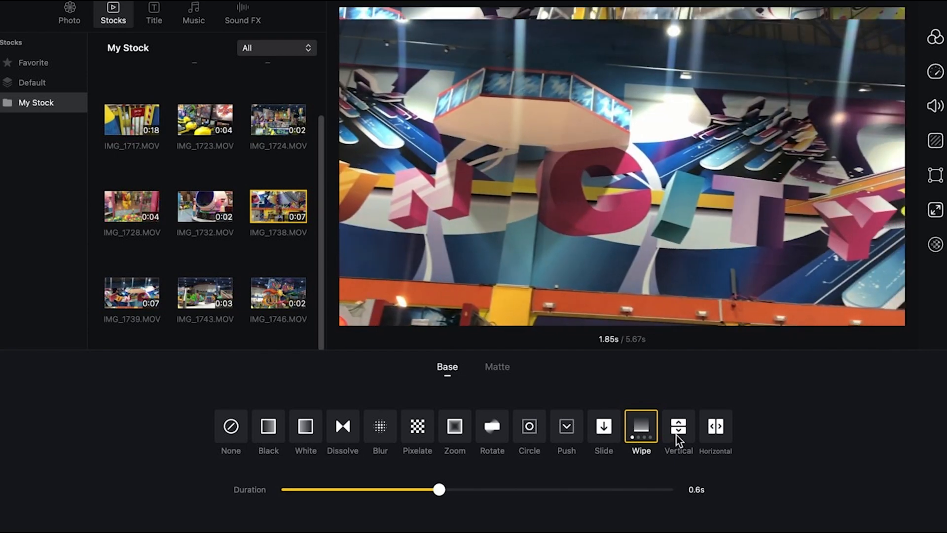
{"action": "left_click", "coordinate": [677, 426]}
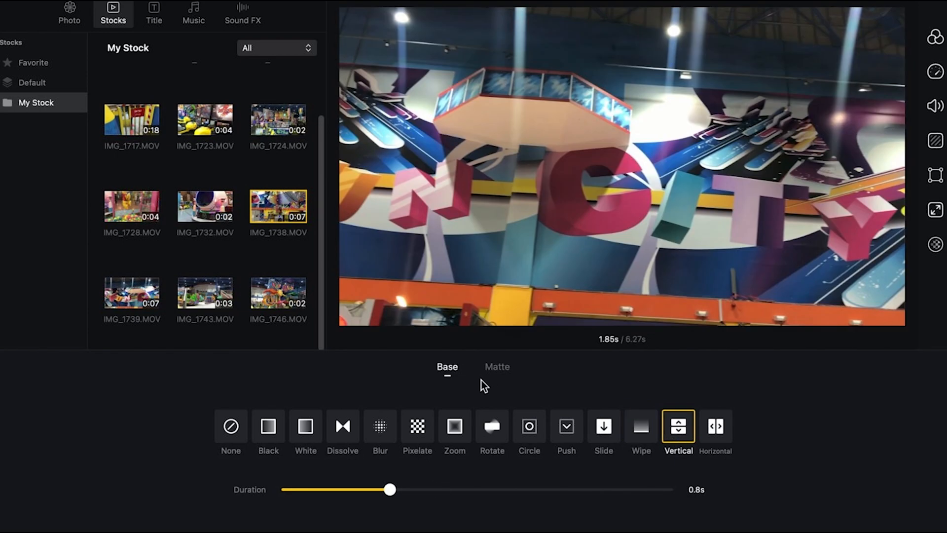
{"action": "left_click", "coordinate": [497, 366]}
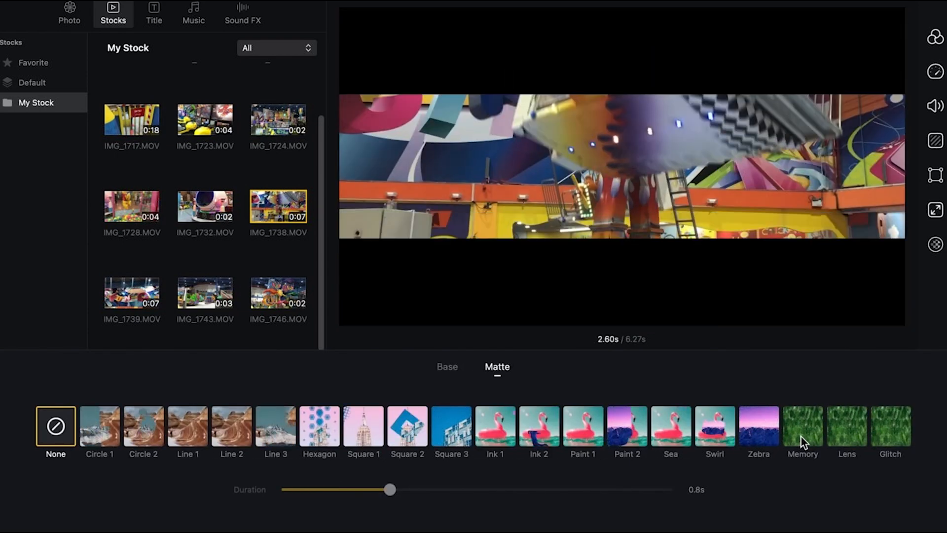
Give the second clip a 0.6-second Flash in-animation
{"action": "left_click", "coordinate": [802, 427]}
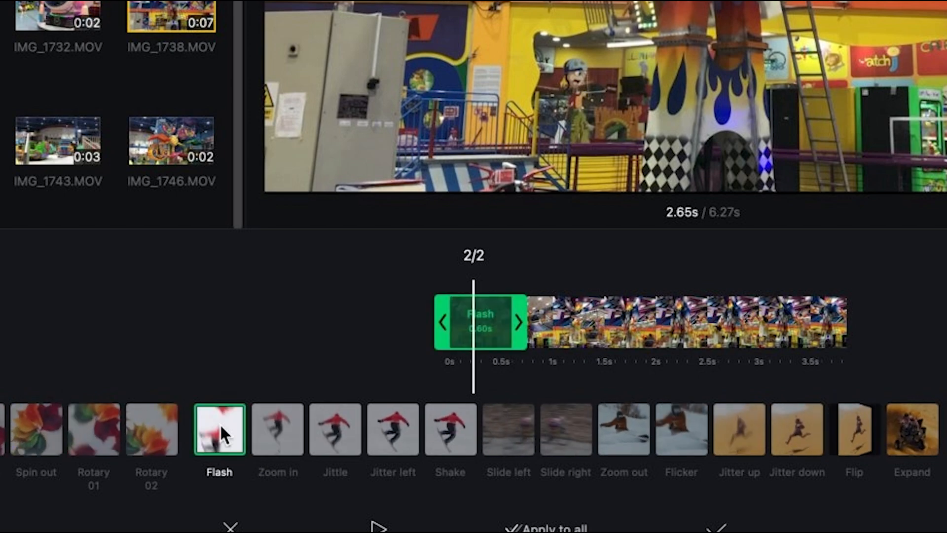
{"action": "left_click", "coordinate": [680, 429]}
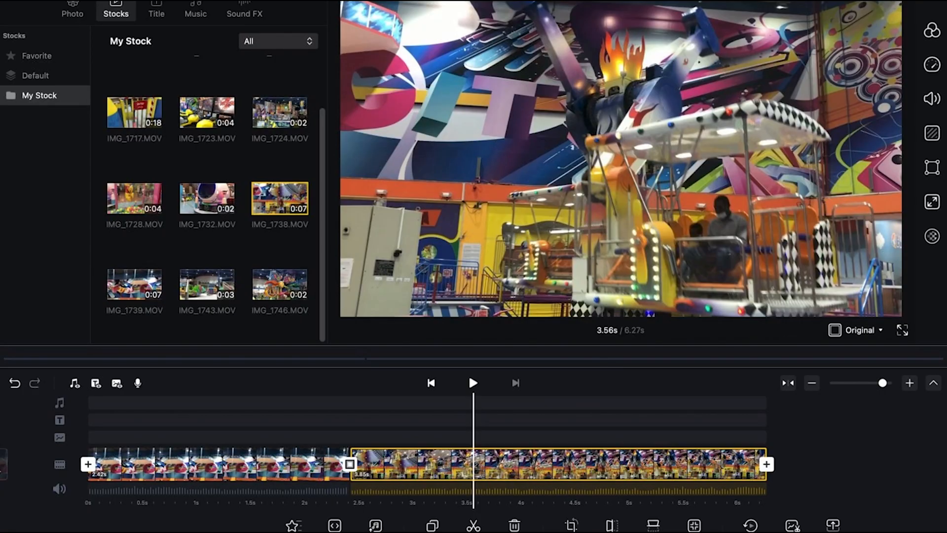
Try the Aesthetic A1 and A2 and Create C4 filters on the second clip
{"action": "left_click", "coordinate": [932, 30]}
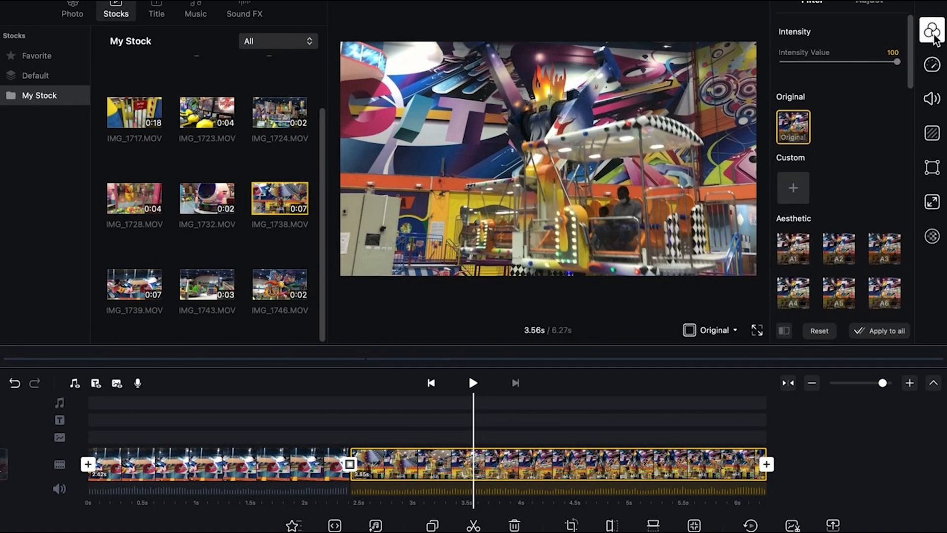
{"action": "left_click", "coordinate": [838, 248]}
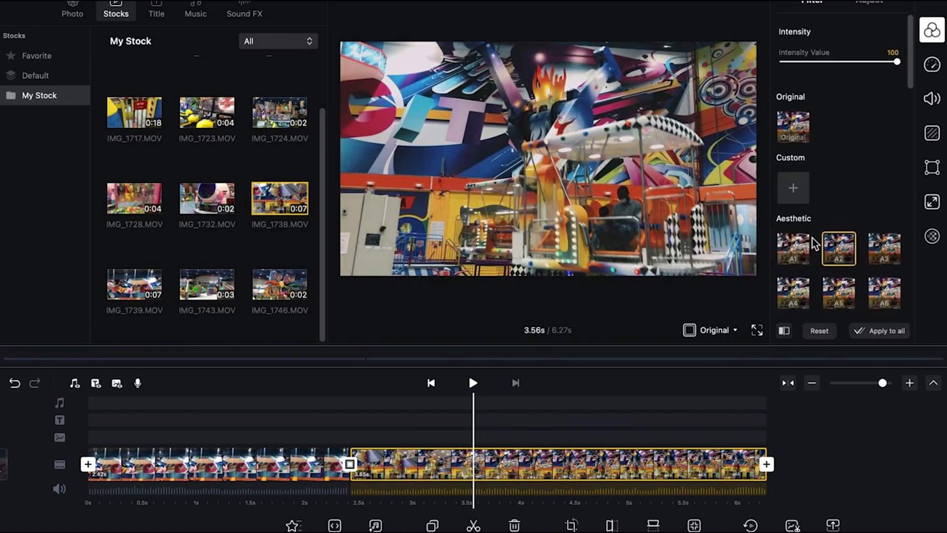
{"action": "left_click", "coordinate": [793, 248]}
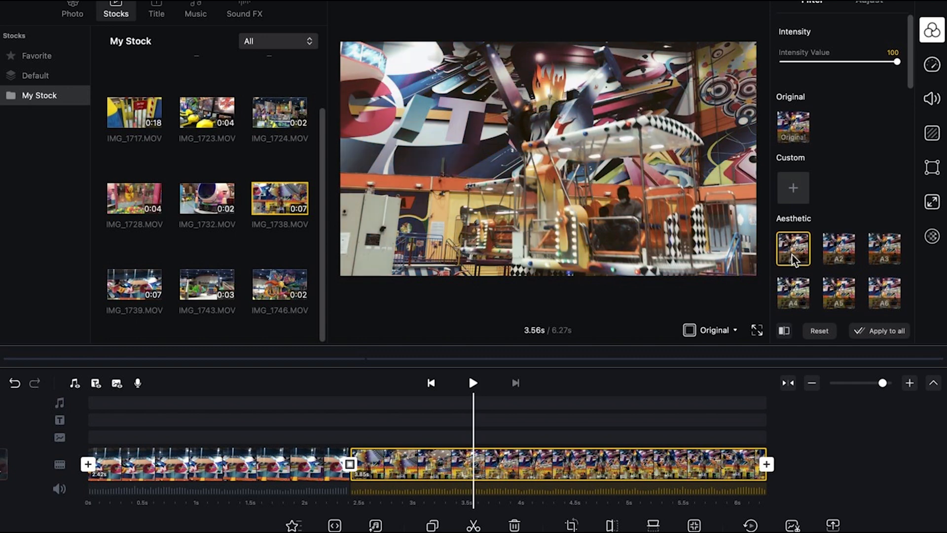
{"action": "left_click", "coordinate": [839, 248]}
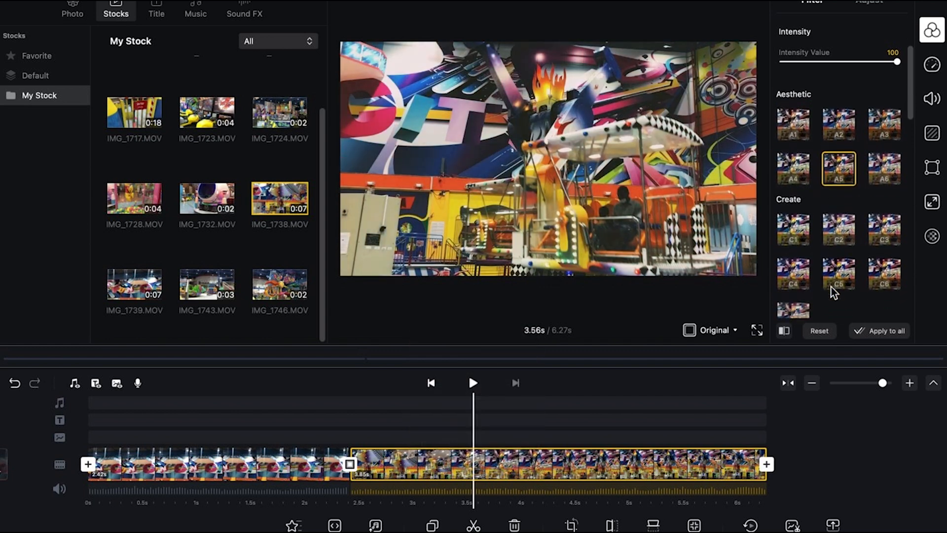
{"action": "left_click", "coordinate": [793, 230]}
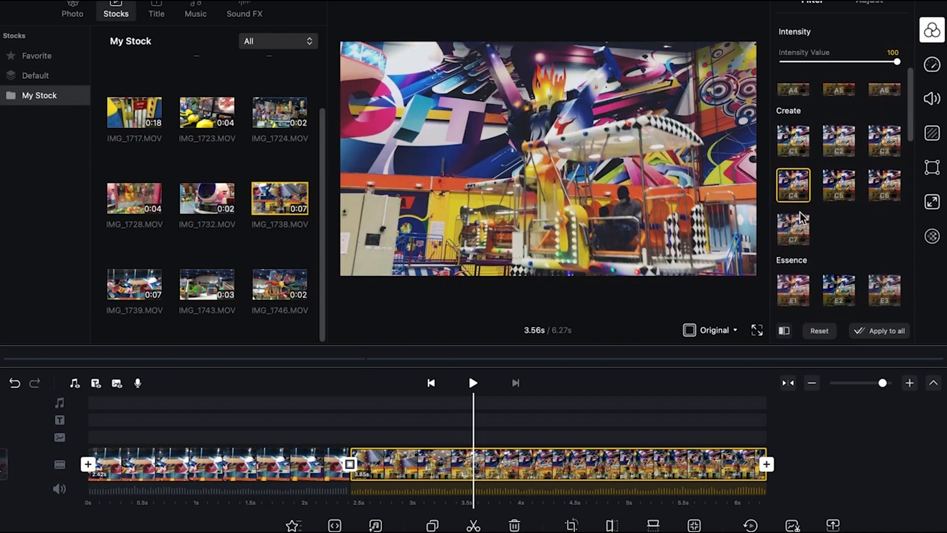
Try an Essence filter, then set contrast +16, brightness +15 and sharpen +45
{"action": "scroll", "scroll_direction": "down", "scroll_amount": 3}
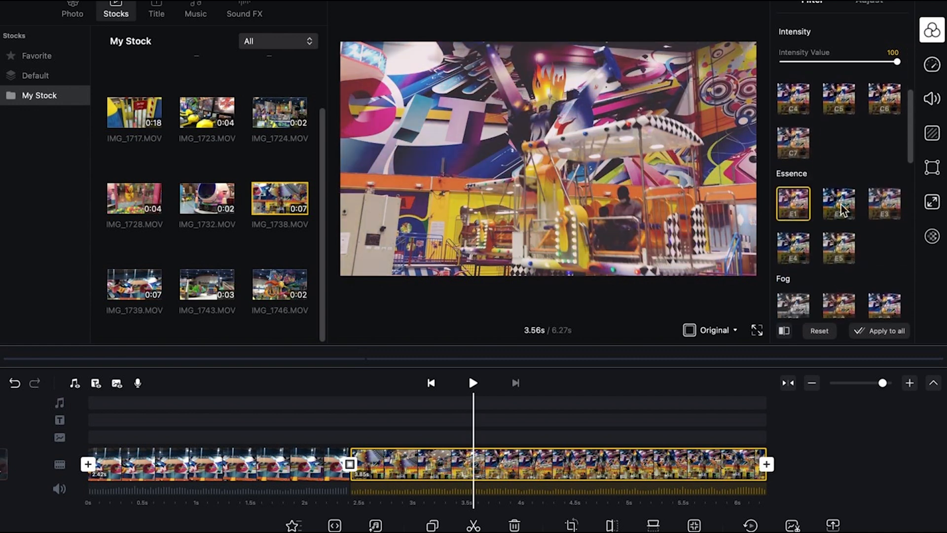
{"action": "left_click", "coordinate": [837, 248]}
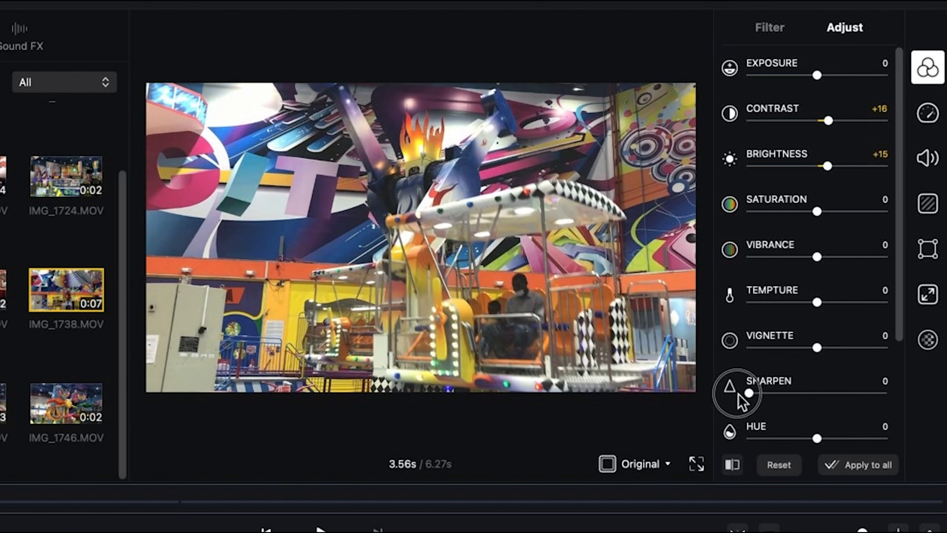
{"action": "left_click_drag", "start_coordinate": [746, 393], "coordinate": [821, 393]}
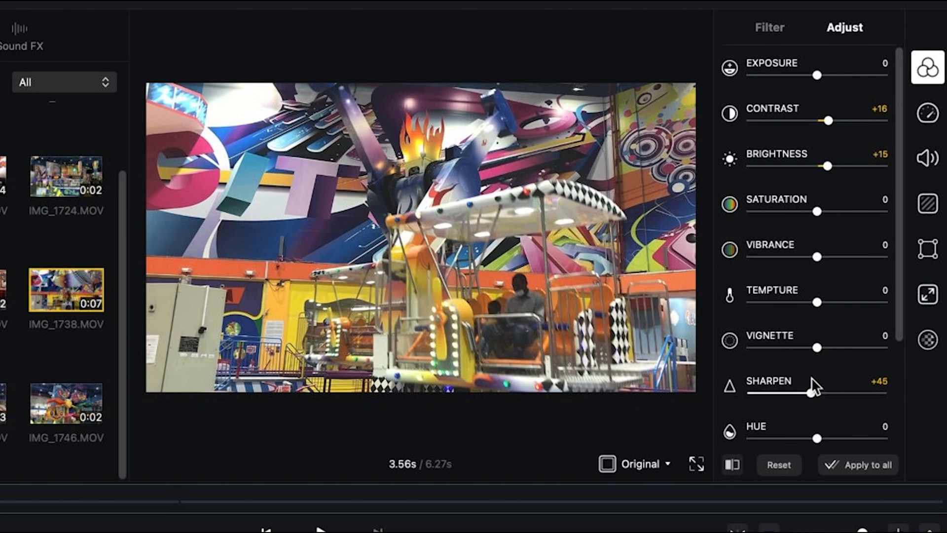
{"action": "left_click", "coordinate": [927, 112]}
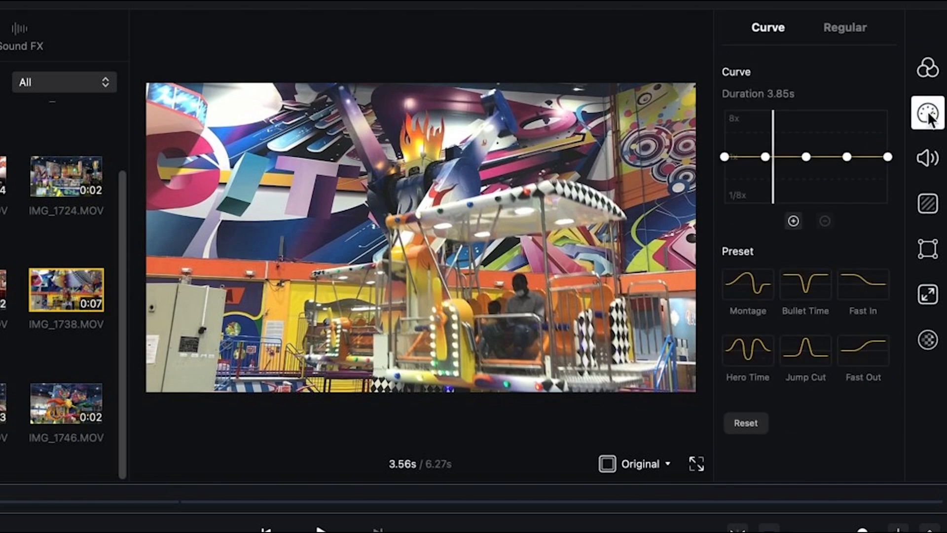
{"action": "mouse_move", "coordinate": [780, 188]}
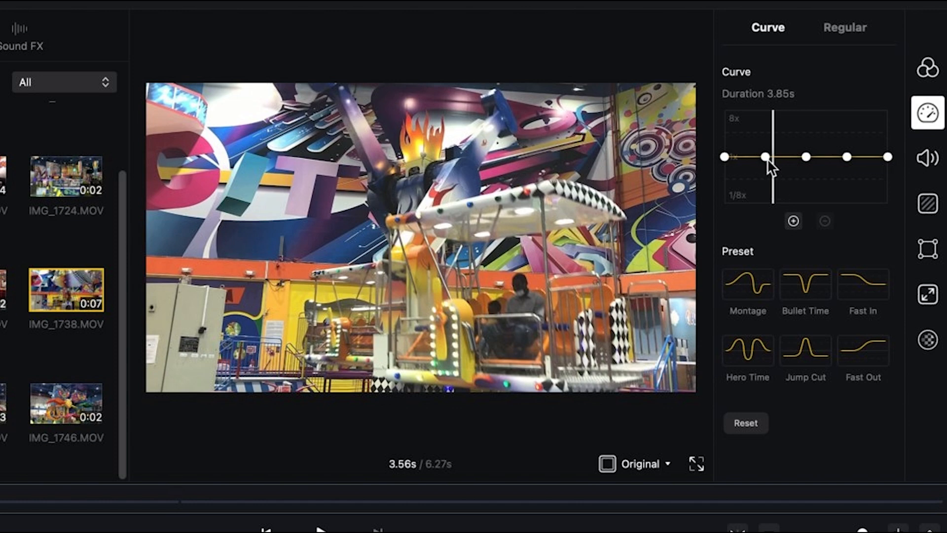
Reshape the speed curve, then apply Bullet Time, cutting the clip from 3.85s to 1.24s
{"action": "left_click_drag", "start_coordinate": [766, 157], "coordinate": [767, 178]}
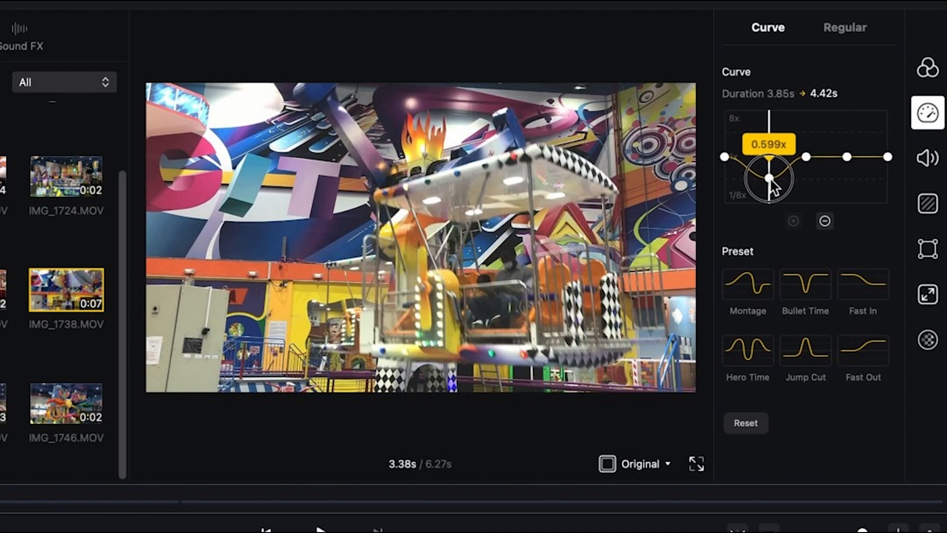
{"action": "left_click_drag", "start_coordinate": [769, 177], "coordinate": [769, 184]}
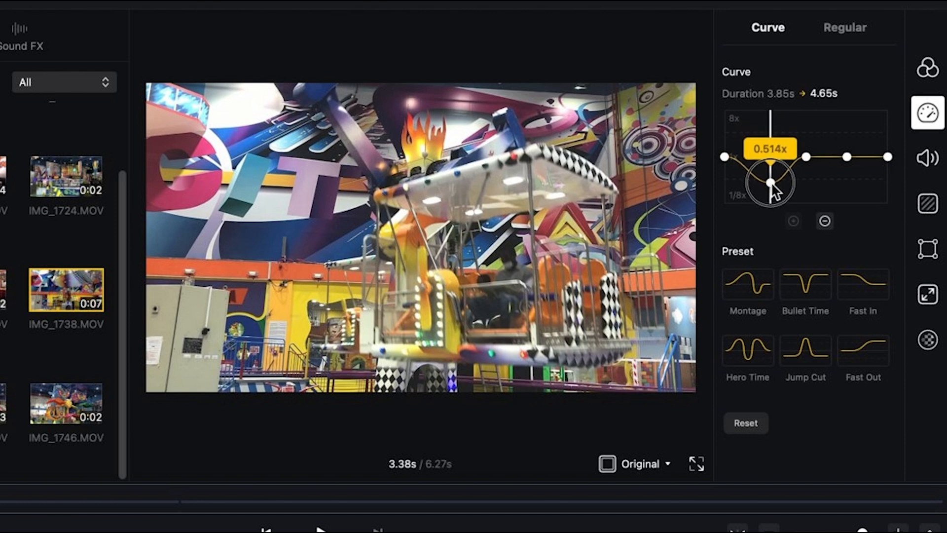
{"action": "left_click_drag", "start_coordinate": [767, 183], "coordinate": [768, 129]}
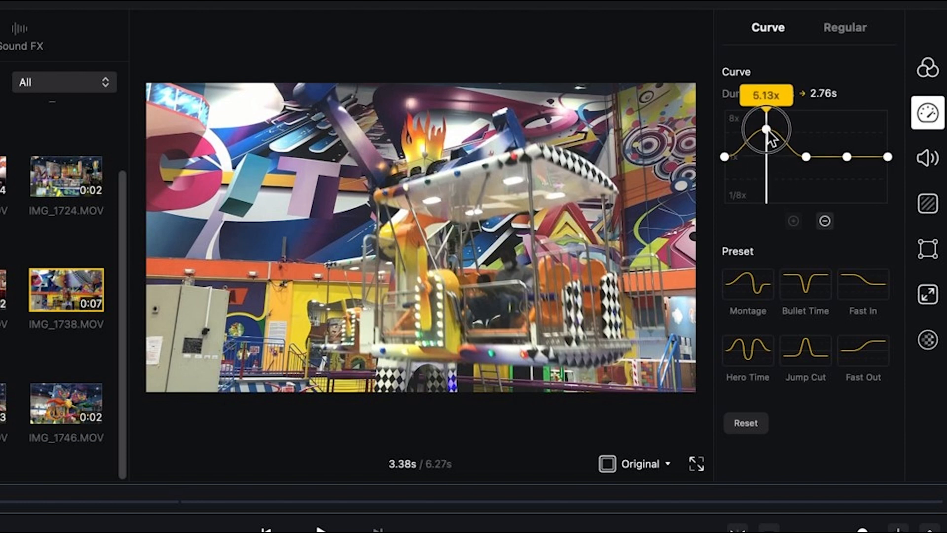
{"action": "left_click_drag", "start_coordinate": [766, 128], "coordinate": [766, 142]}
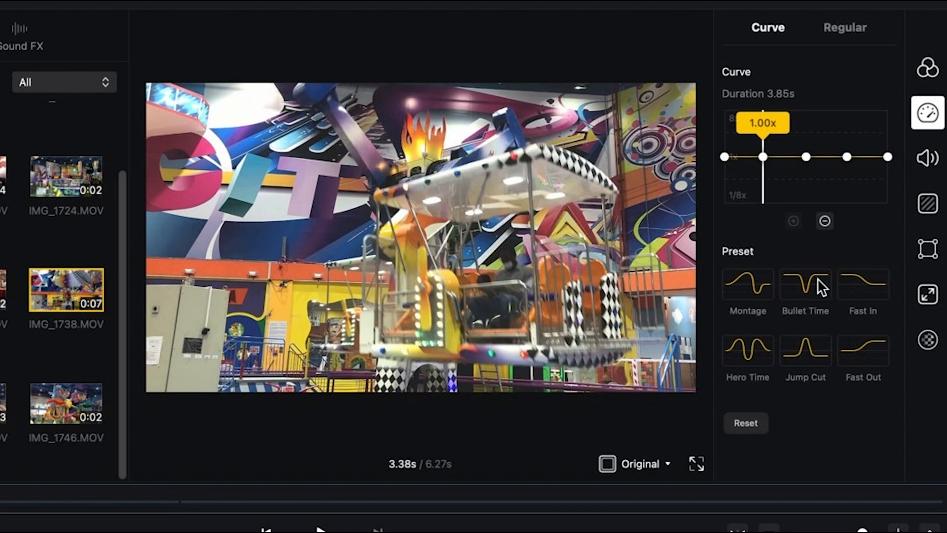
{"action": "left_click", "coordinate": [747, 283]}
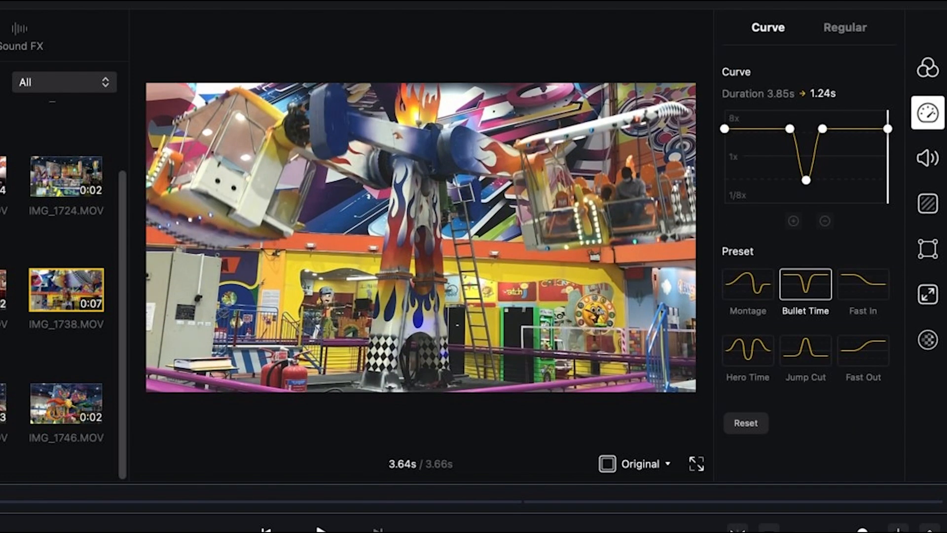
{"action": "left_click", "coordinate": [745, 422]}
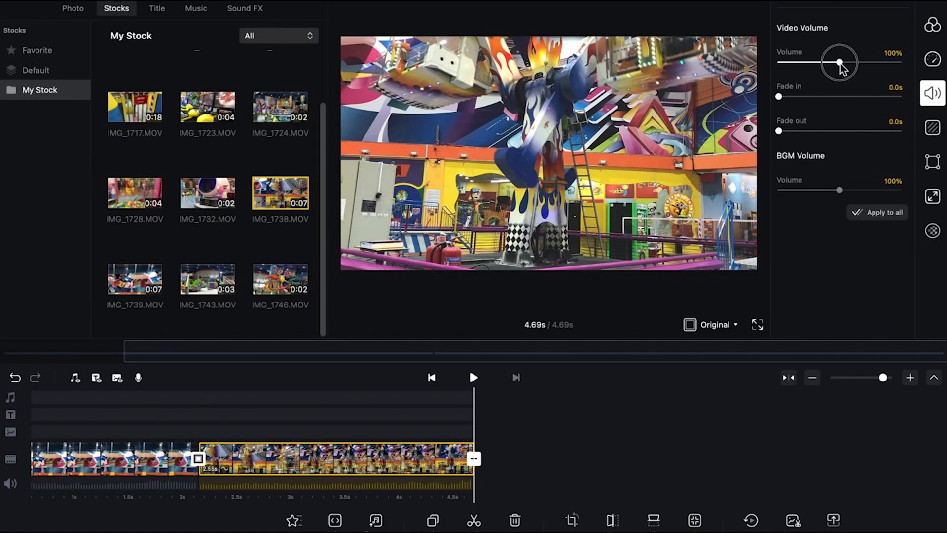
Lower the ride clip's video volume to about 97% and add IMG_1732.MOV after it
{"action": "left_click_drag", "start_coordinate": [839, 62], "coordinate": [837, 63]}
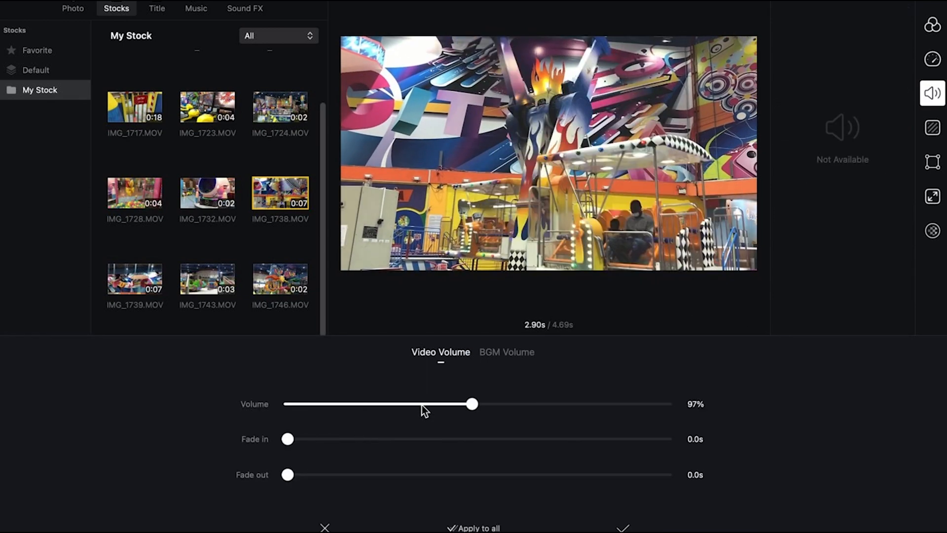
{"action": "left_click_drag", "start_coordinate": [473, 404], "coordinate": [287, 404]}
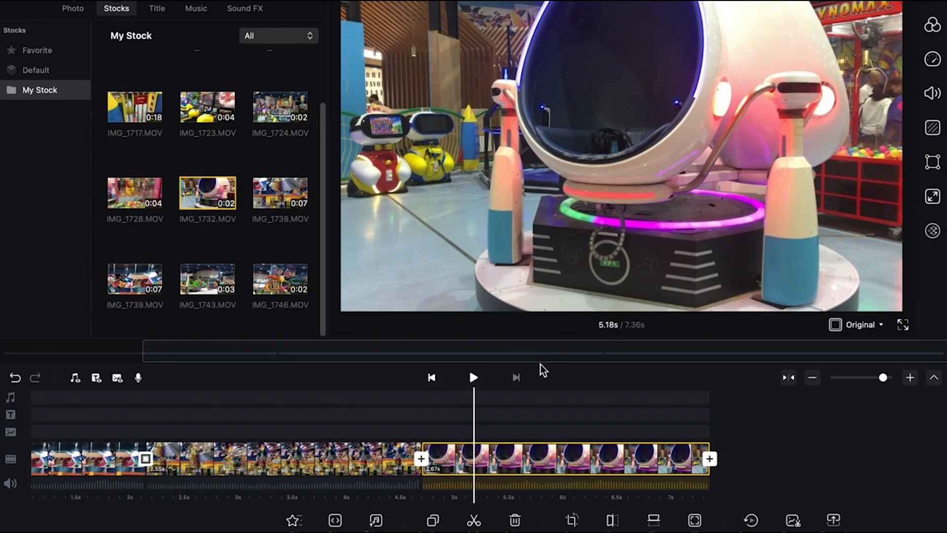
Add a '6 March' date title in a bold font with a 100% opaque black-on-white style
{"action": "left_click", "coordinate": [157, 8]}
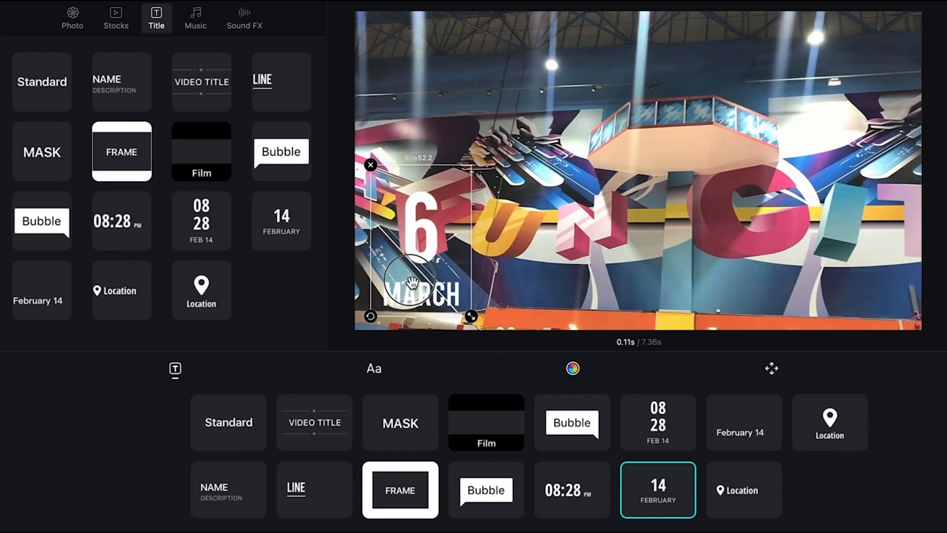
{"action": "left_click", "coordinate": [373, 369]}
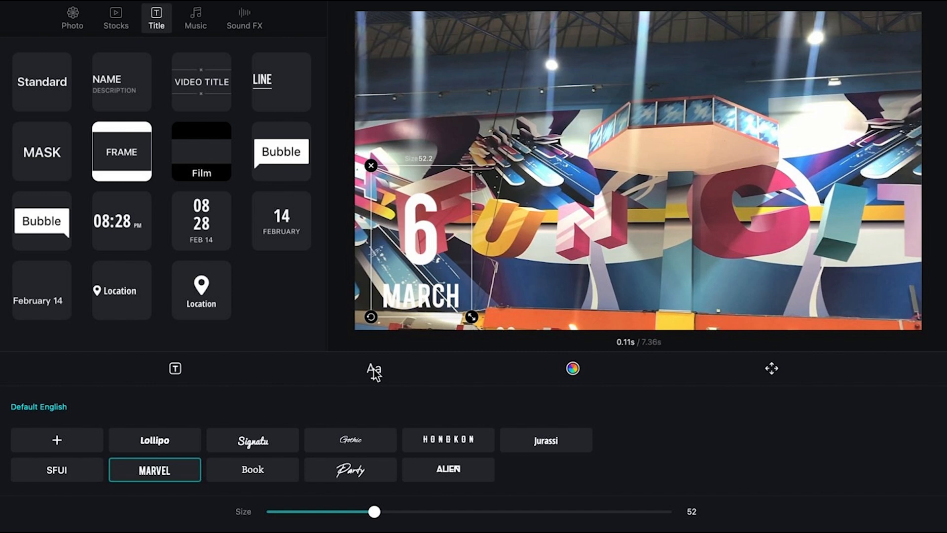
{"action": "left_click", "coordinate": [448, 469]}
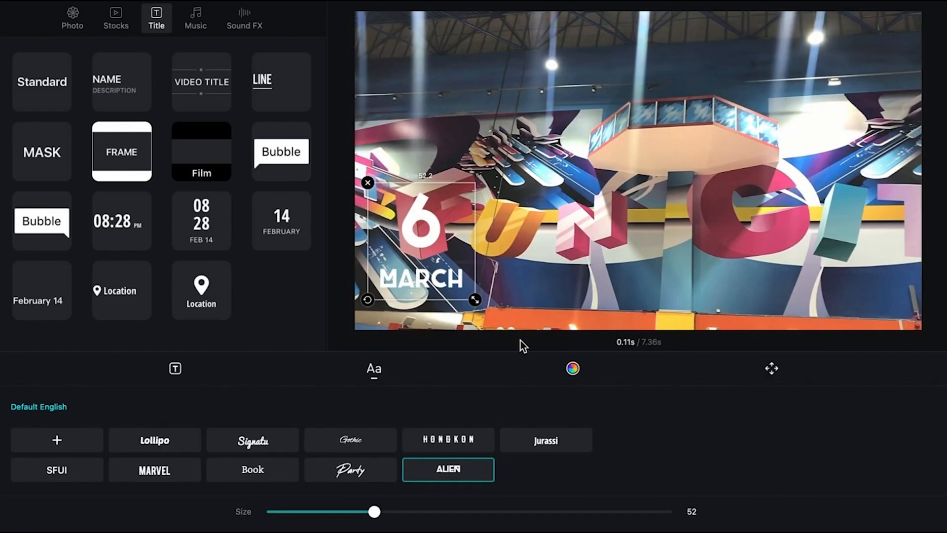
{"action": "left_click", "coordinate": [572, 369]}
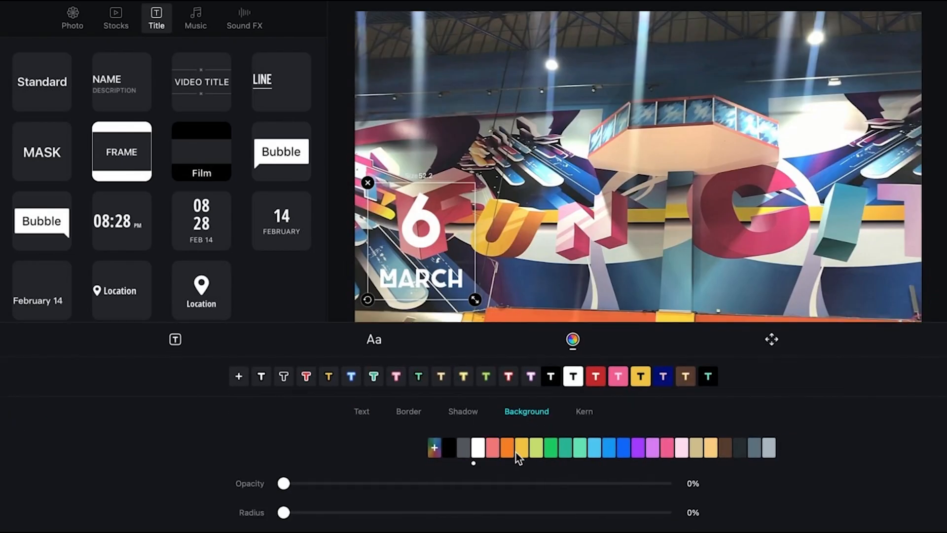
{"action": "left_click_drag", "start_coordinate": [283, 484], "coordinate": [667, 484]}
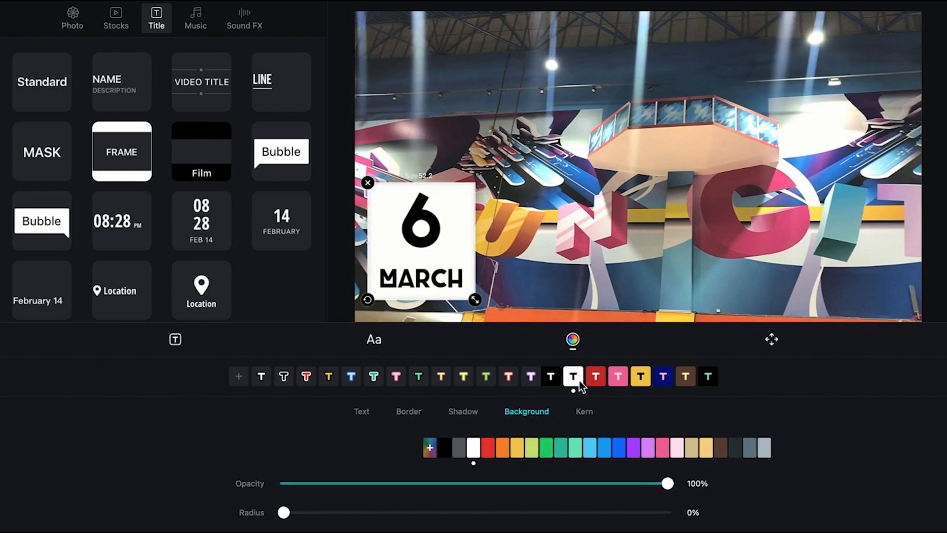
{"action": "left_click", "coordinate": [530, 375]}
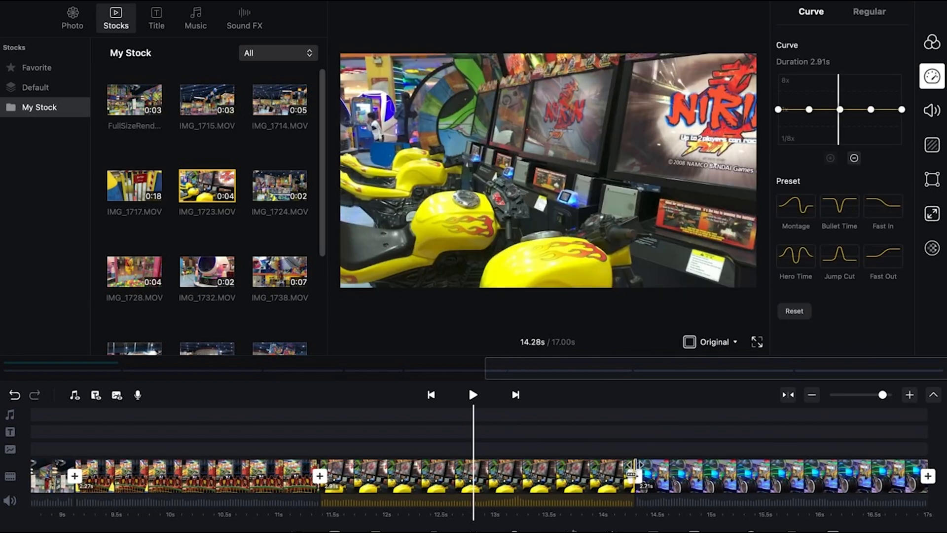
Shorten the motorbike arcade clip and select the play-zone clip for speed changes
{"action": "left_click_drag", "start_coordinate": [637, 476], "coordinate": [475, 476]}
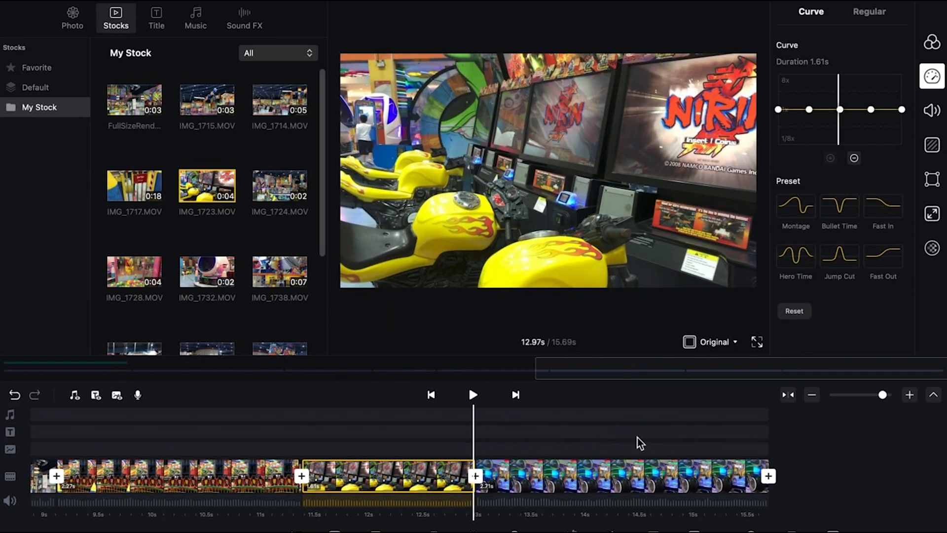
{"action": "left_click", "coordinate": [882, 255]}
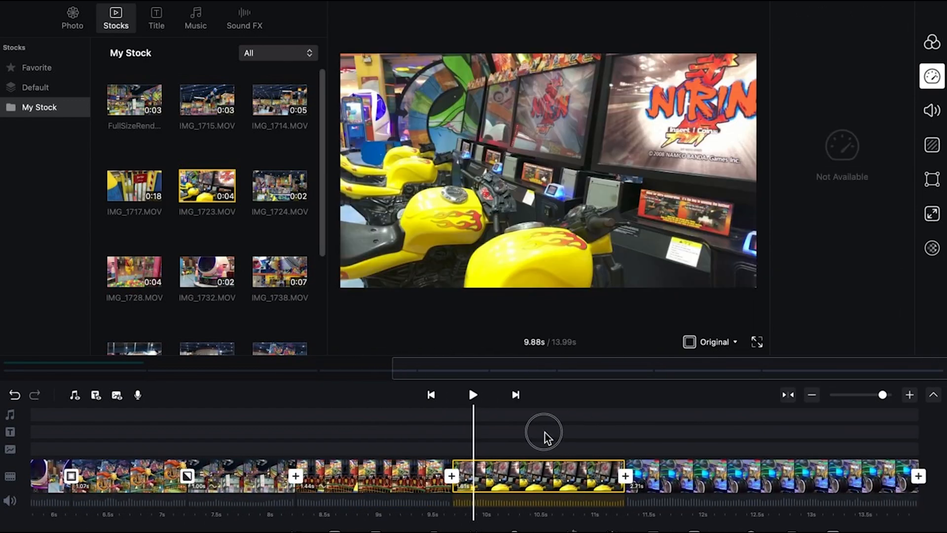
{"action": "left_click", "coordinate": [347, 481]}
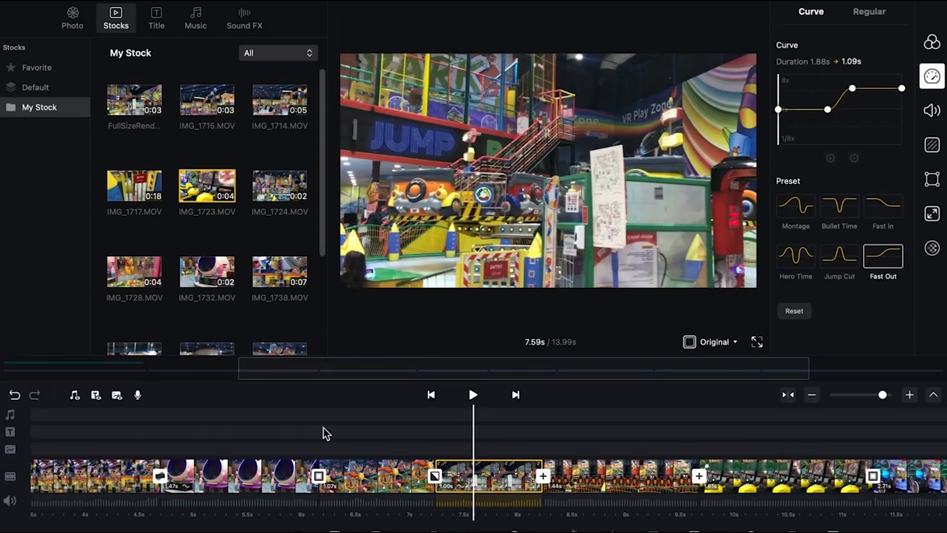
Apply the Hero Time speed-curve preset to the futuristic bike clip
{"action": "left_click", "coordinate": [473, 394]}
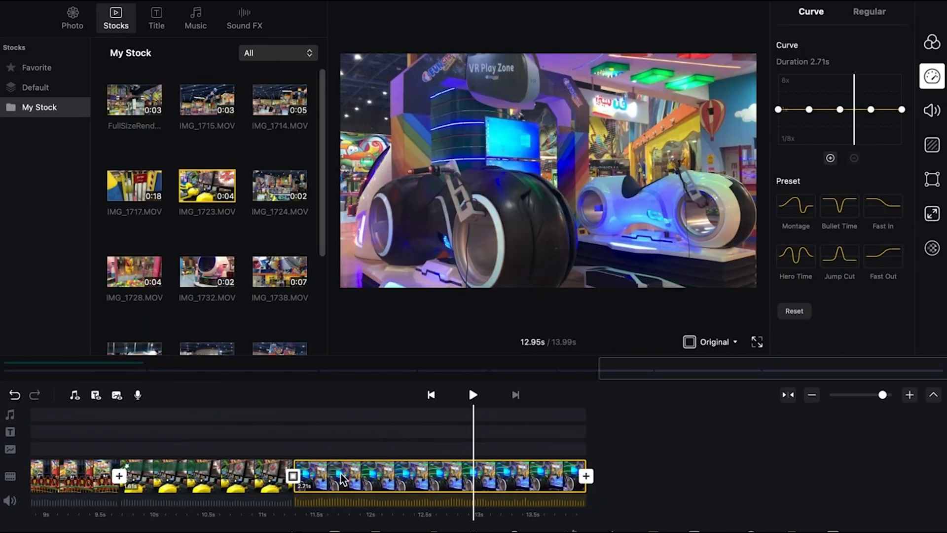
{"action": "left_click", "coordinate": [794, 205]}
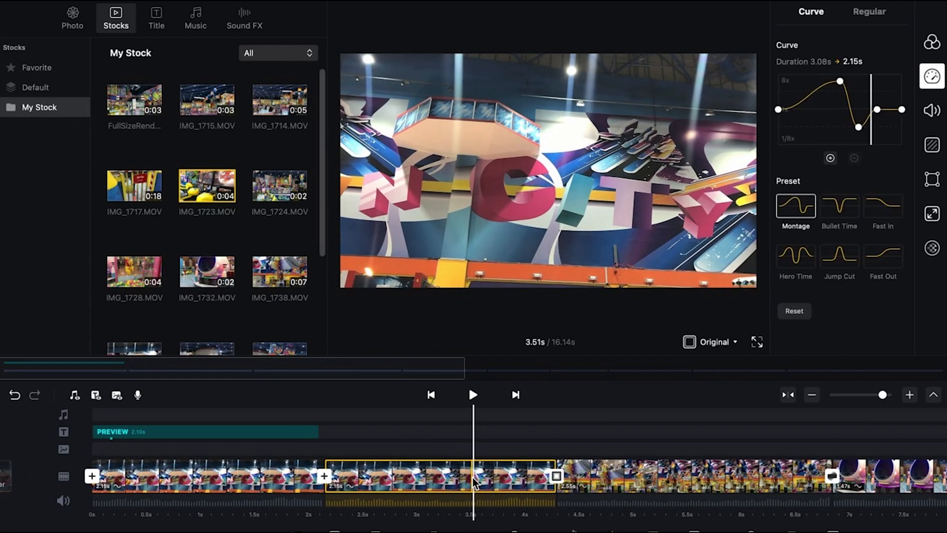
{"action": "left_click", "coordinate": [795, 256]}
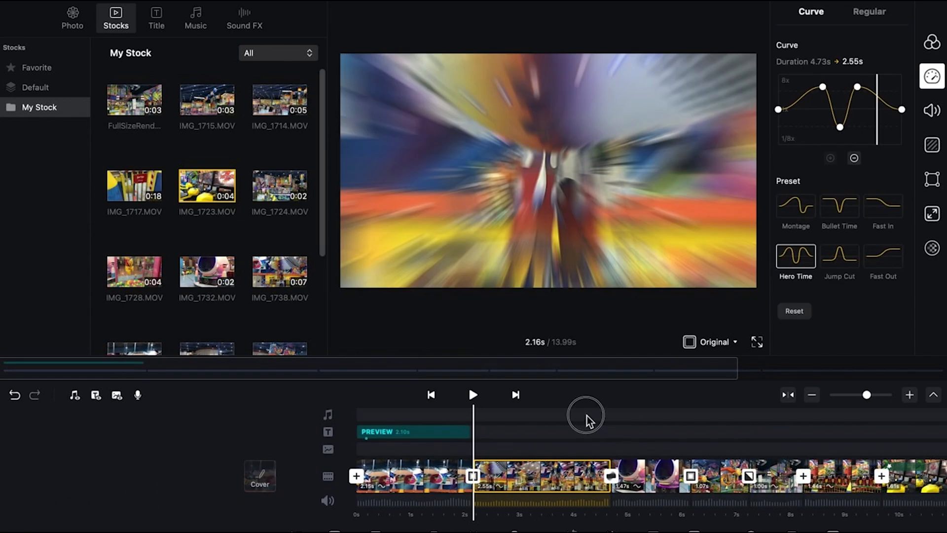
{"action": "left_click", "coordinate": [795, 205]}
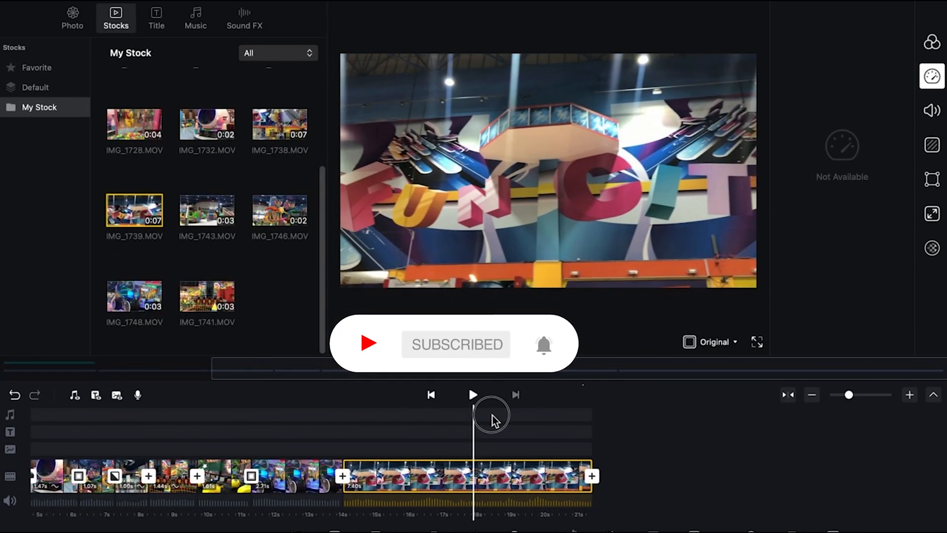
{"action": "left_click", "coordinate": [932, 75]}
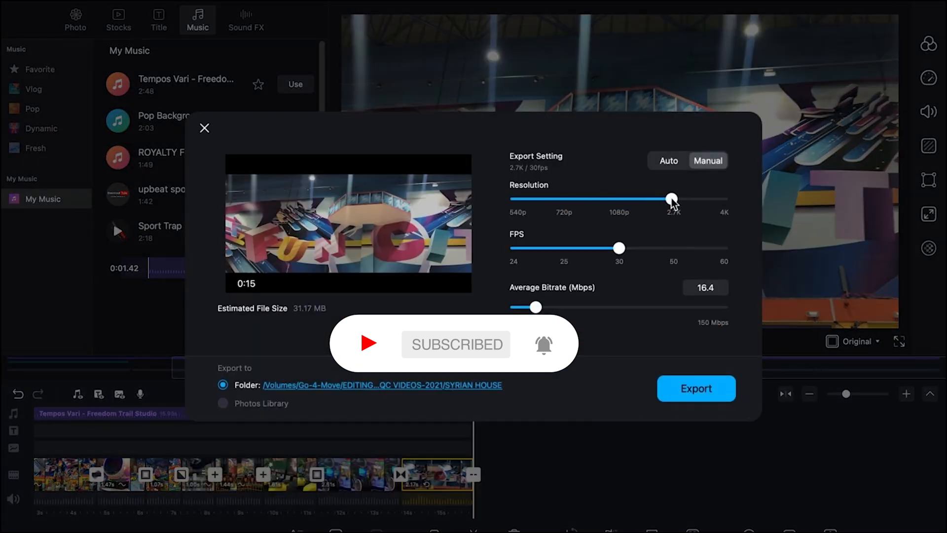
Raise the export resolution to 4K at 30fps and start the export
{"action": "left_click_drag", "start_coordinate": [672, 198], "coordinate": [723, 198]}
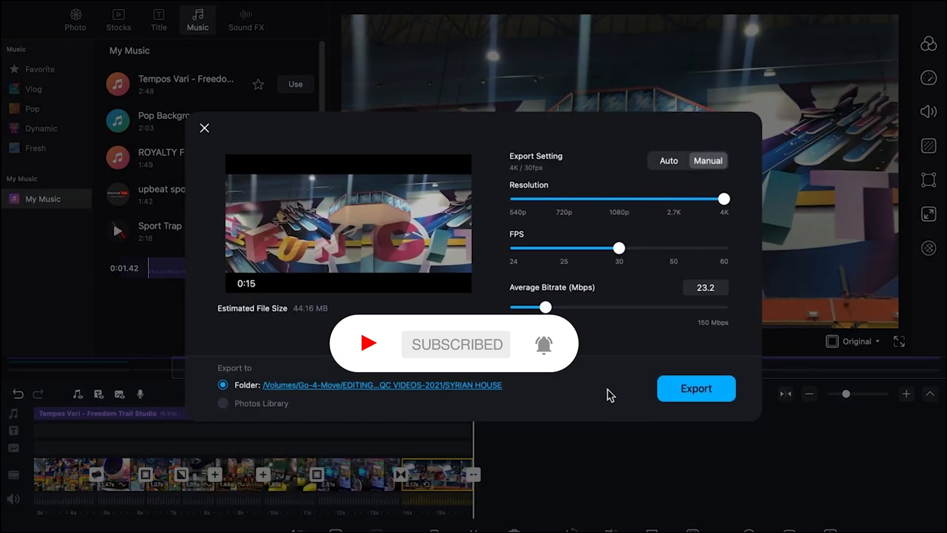
{"action": "left_click", "coordinate": [696, 387]}
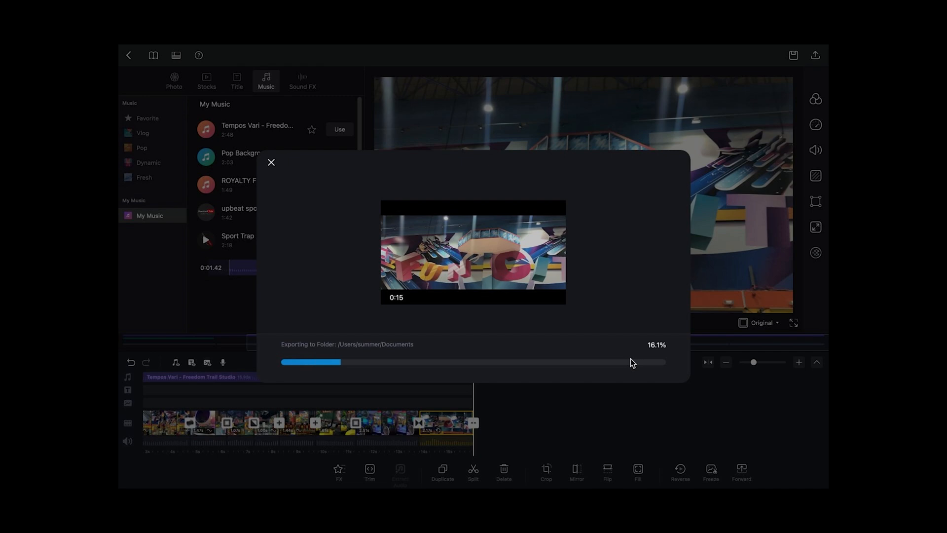